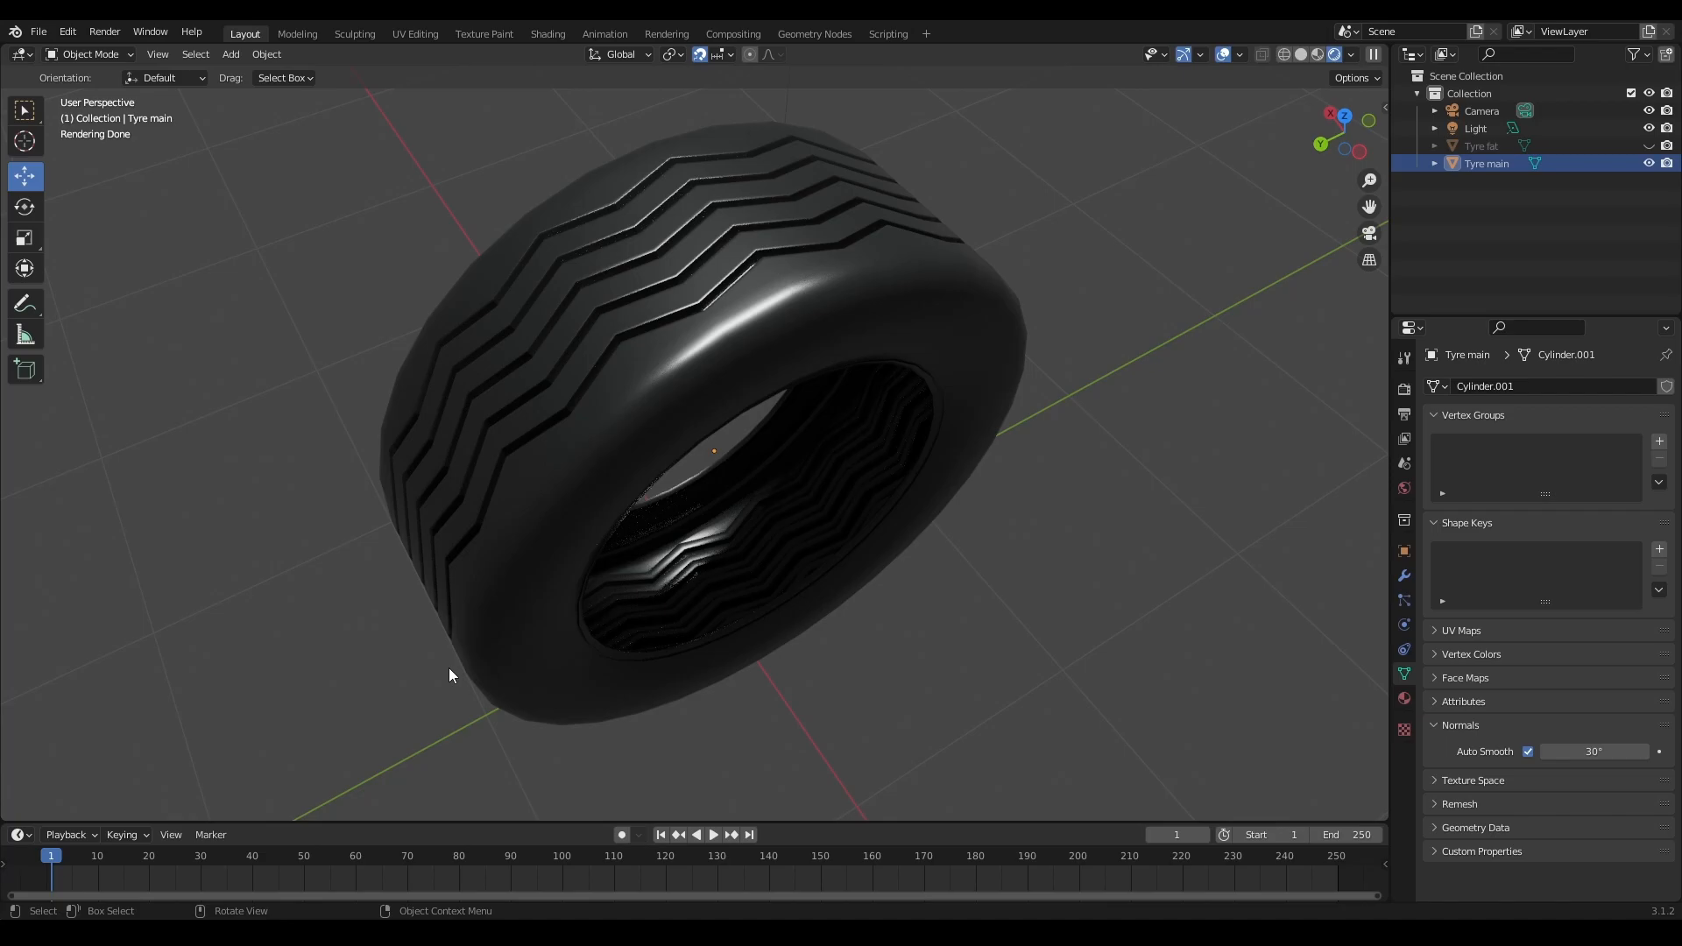
Step: Fatten Tyre main's tread faces outward by about 0.028 m in Edit Mode, then return to Object Mode
{"action": "left_click", "coordinate": [90, 54]}
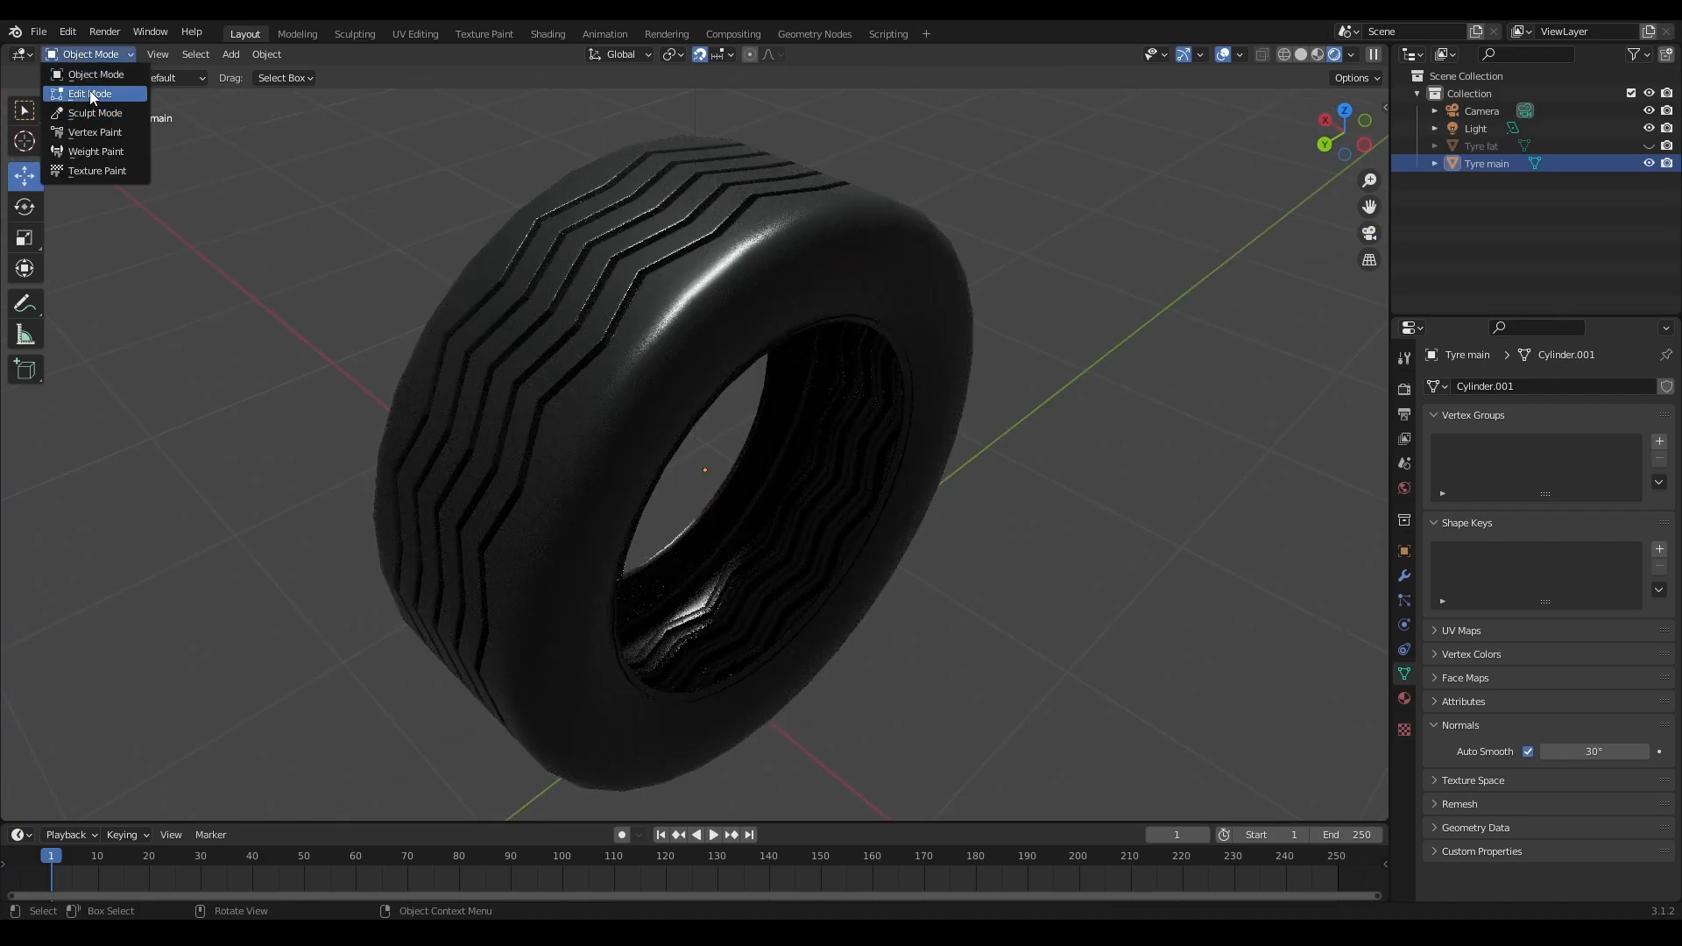
{"action": "left_click", "coordinate": [89, 93]}
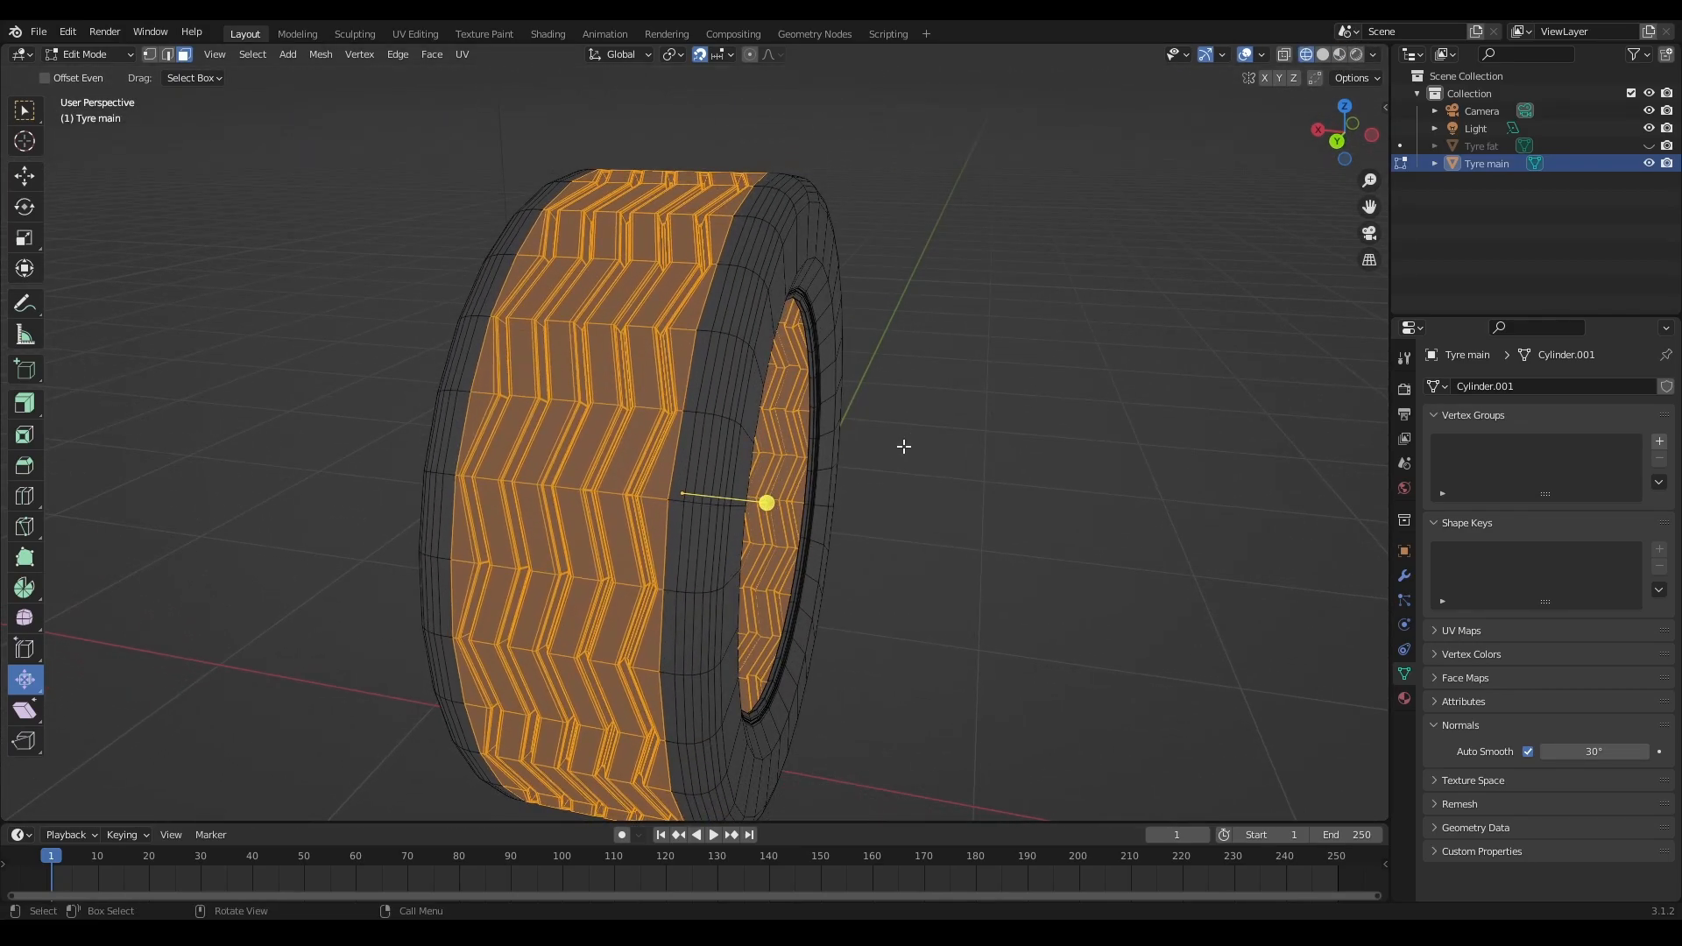
{"action": "mouse_move", "coordinate": [24, 176]}
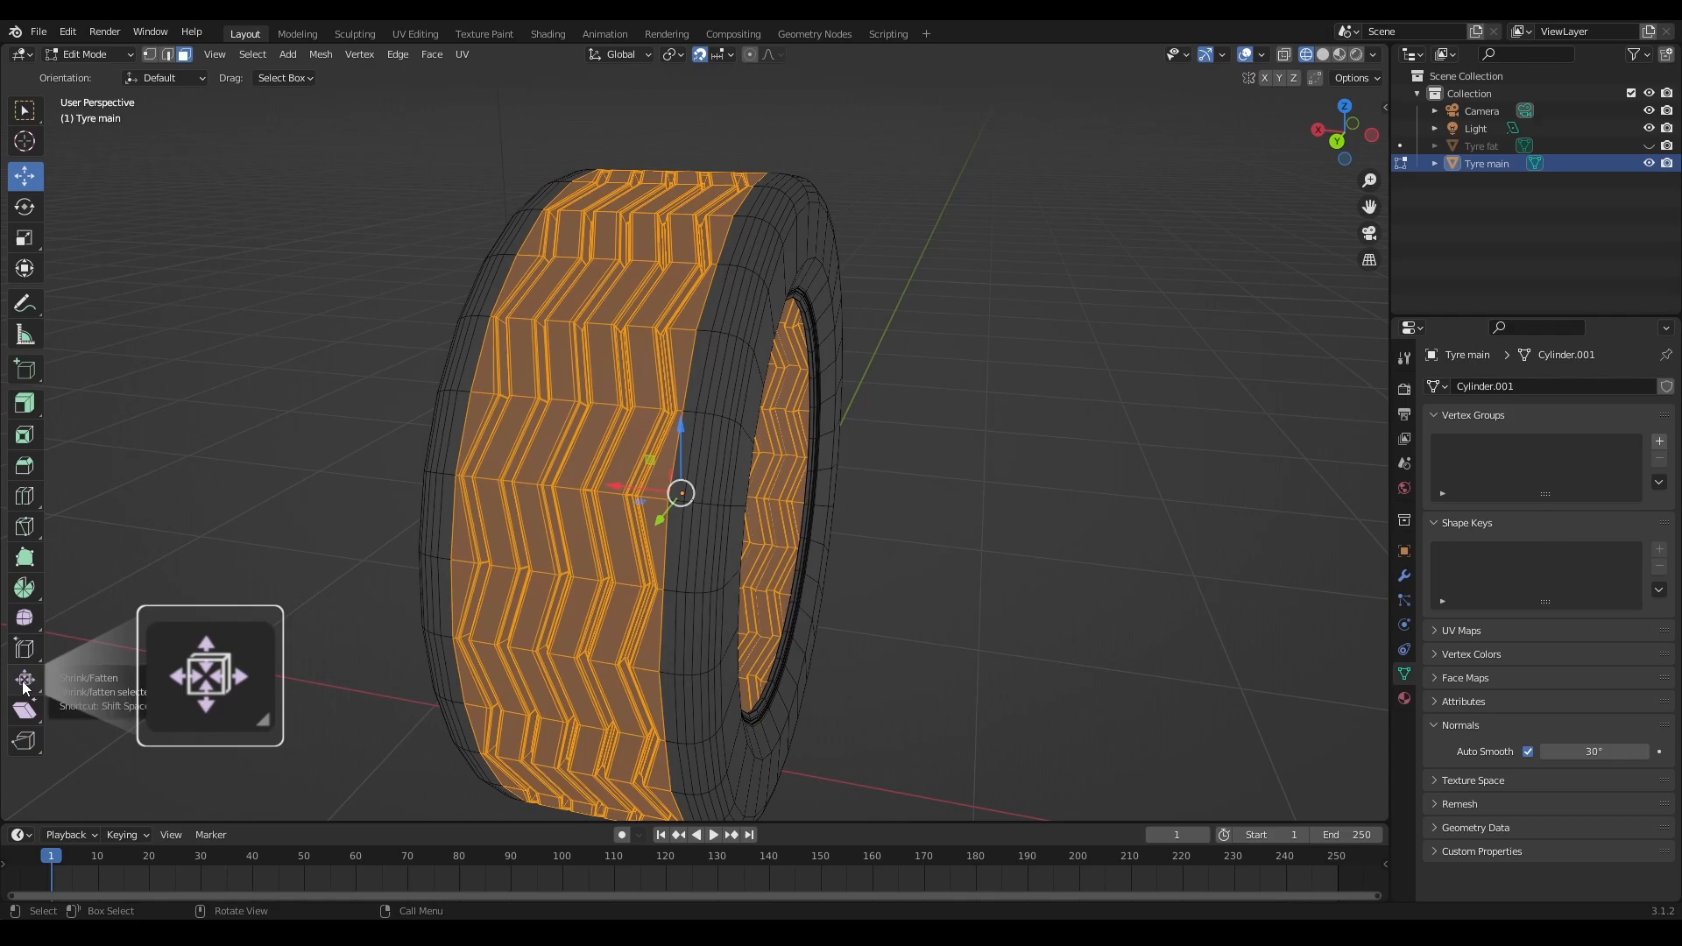
{"action": "left_click", "coordinate": [24, 680]}
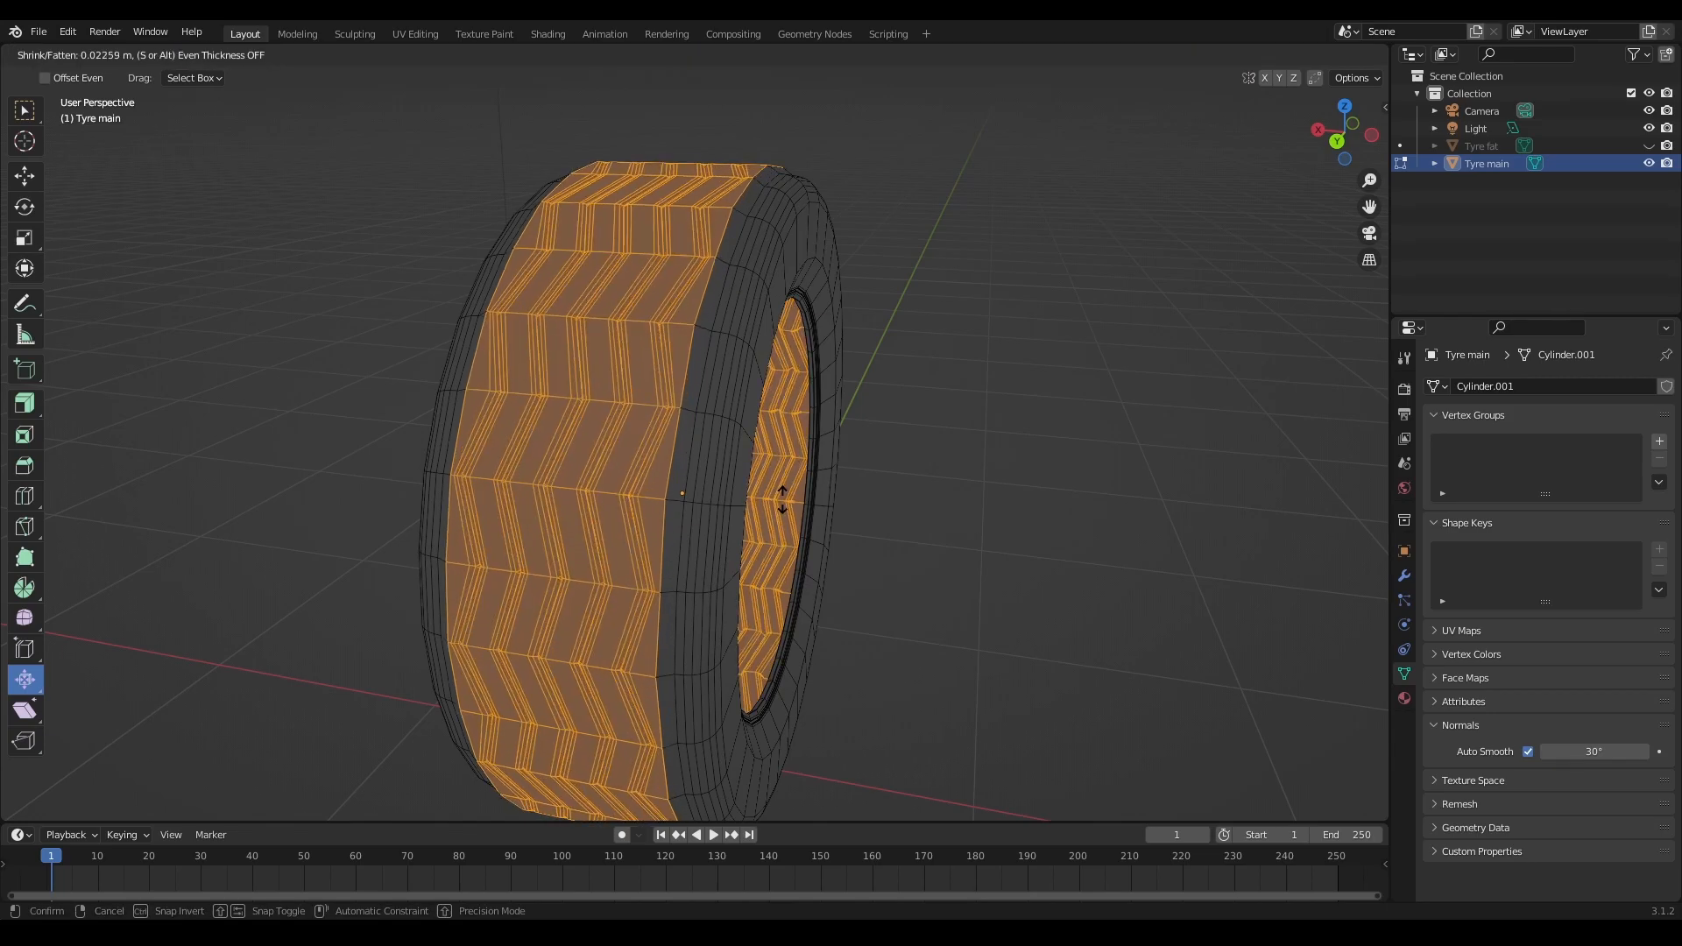
{"action": "left_click", "coordinate": [769, 503]}
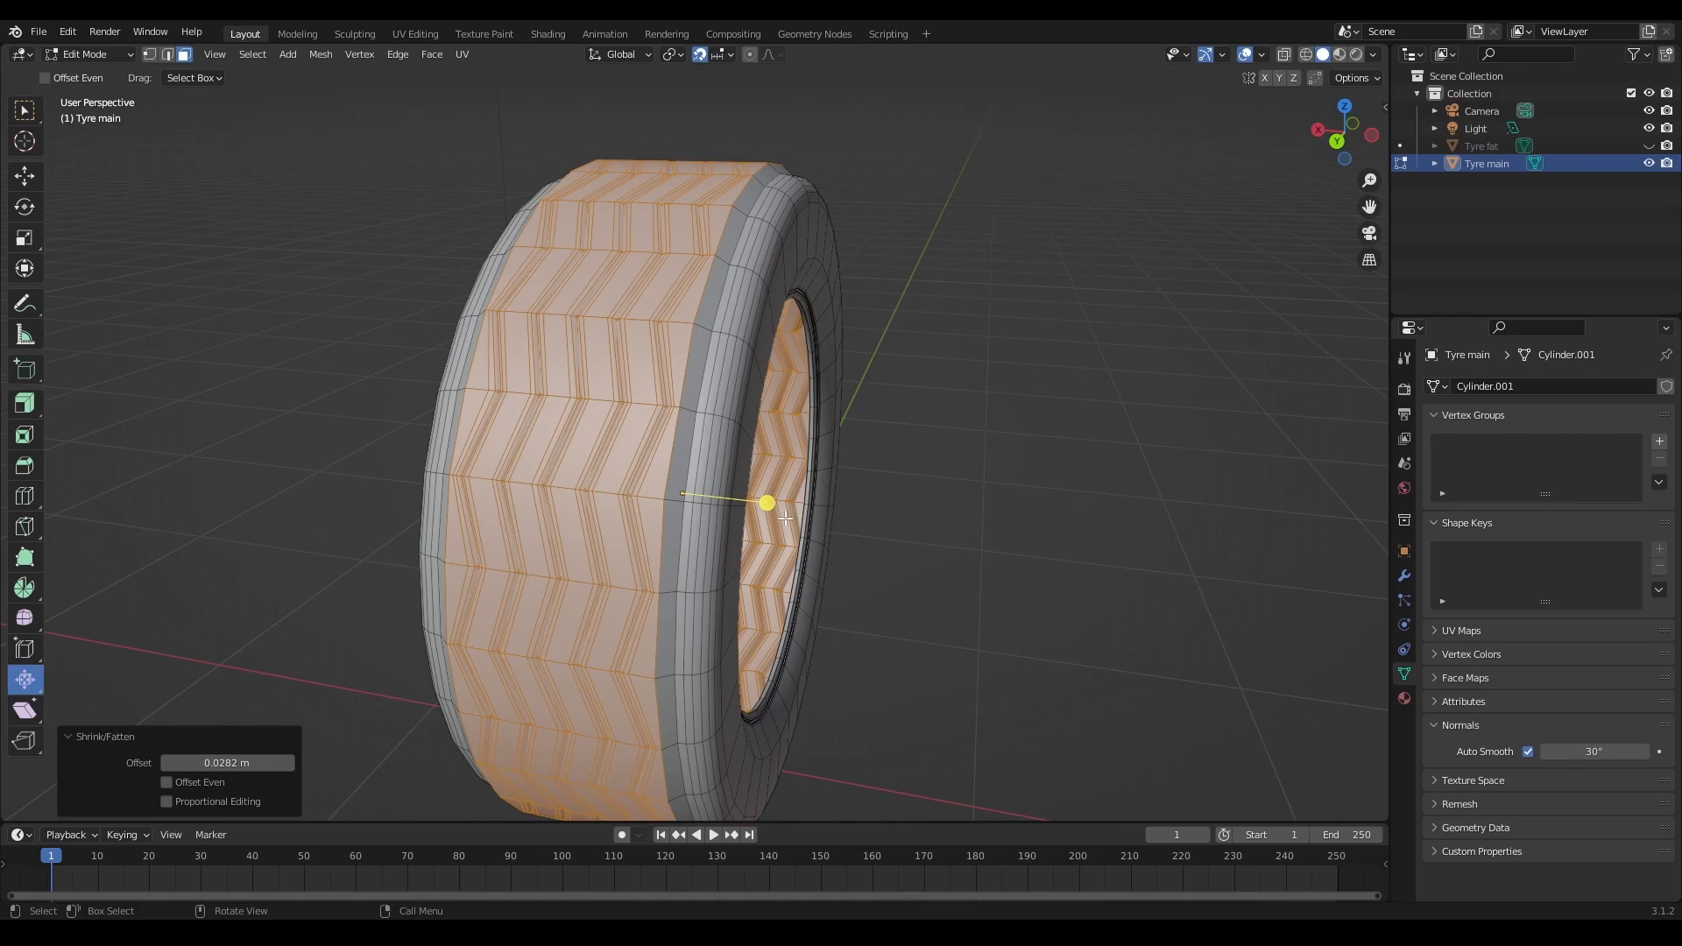
{"action": "key", "text": "Tab"}
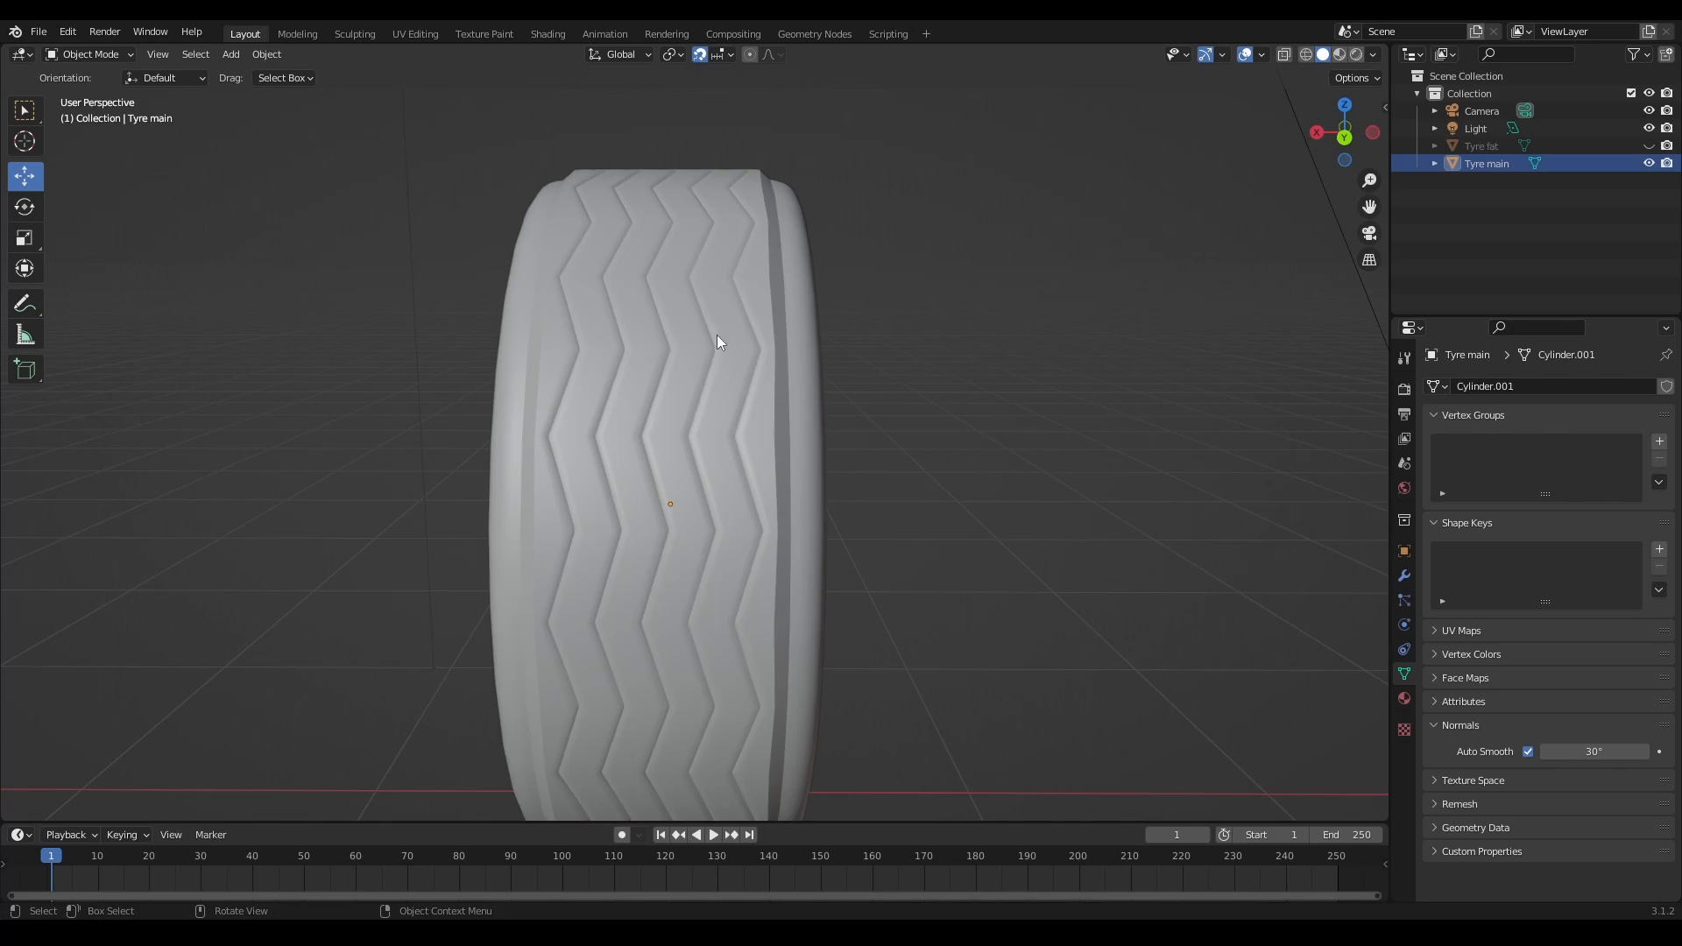
{"action": "mouse_move", "coordinate": [692, 631]}
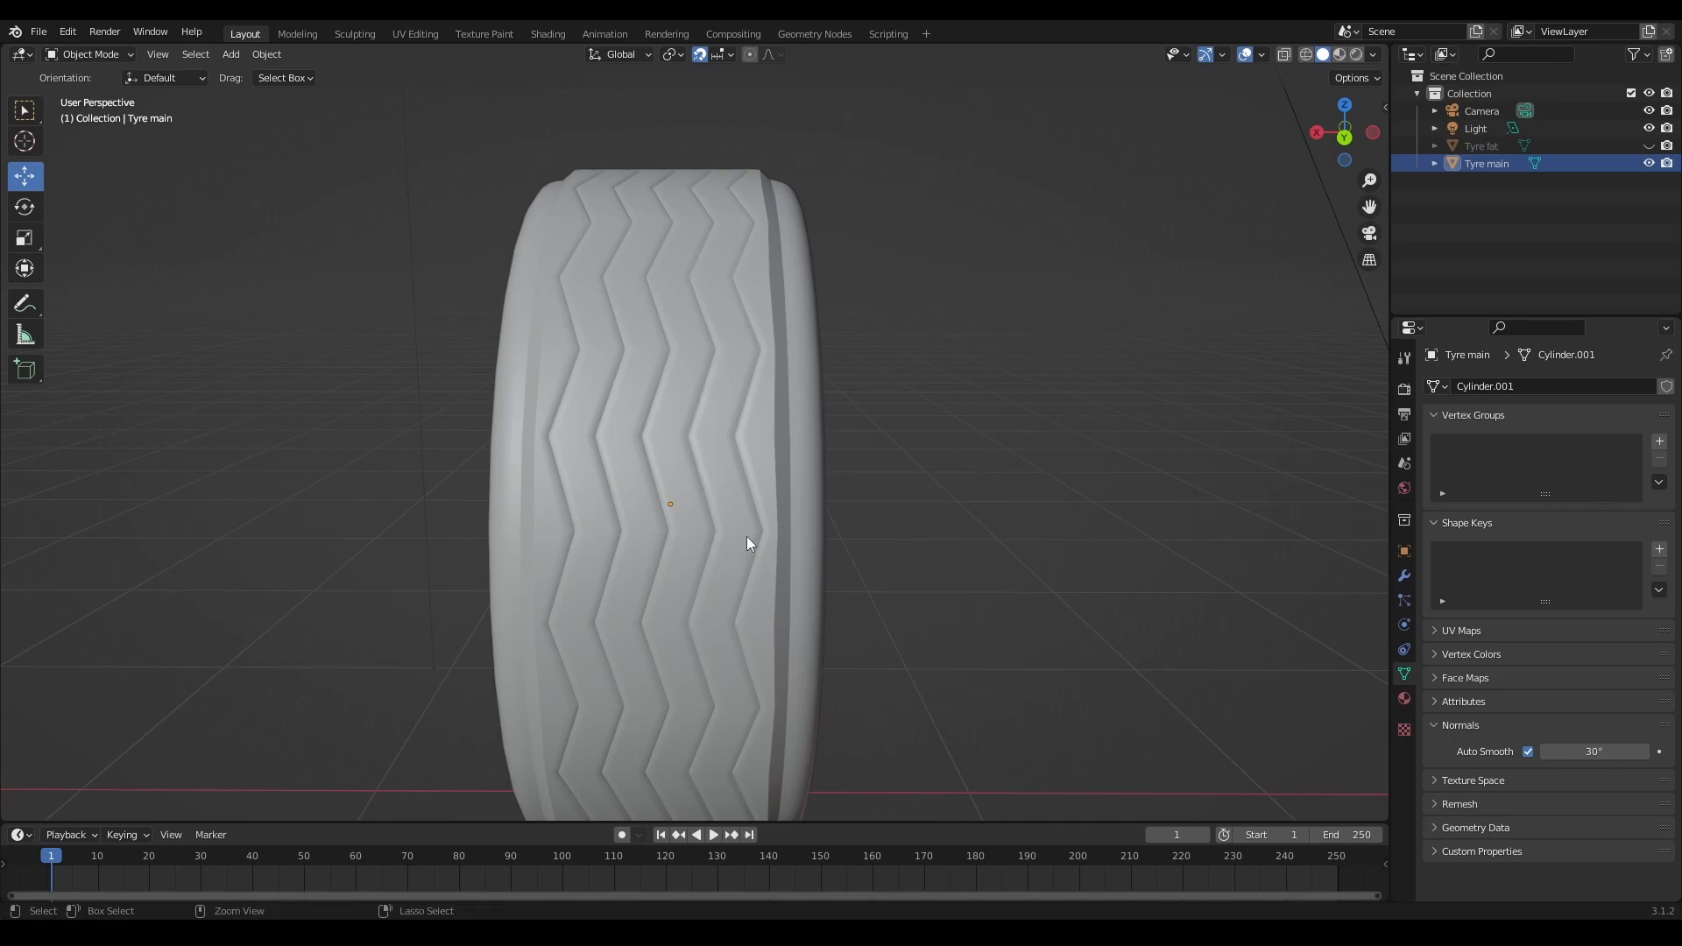
Step: Re-fatten Tyre main's tread by 0.0225 m, return to Object Mode and orbit to view the bulge
{"action": "key", "text": "Tab"}
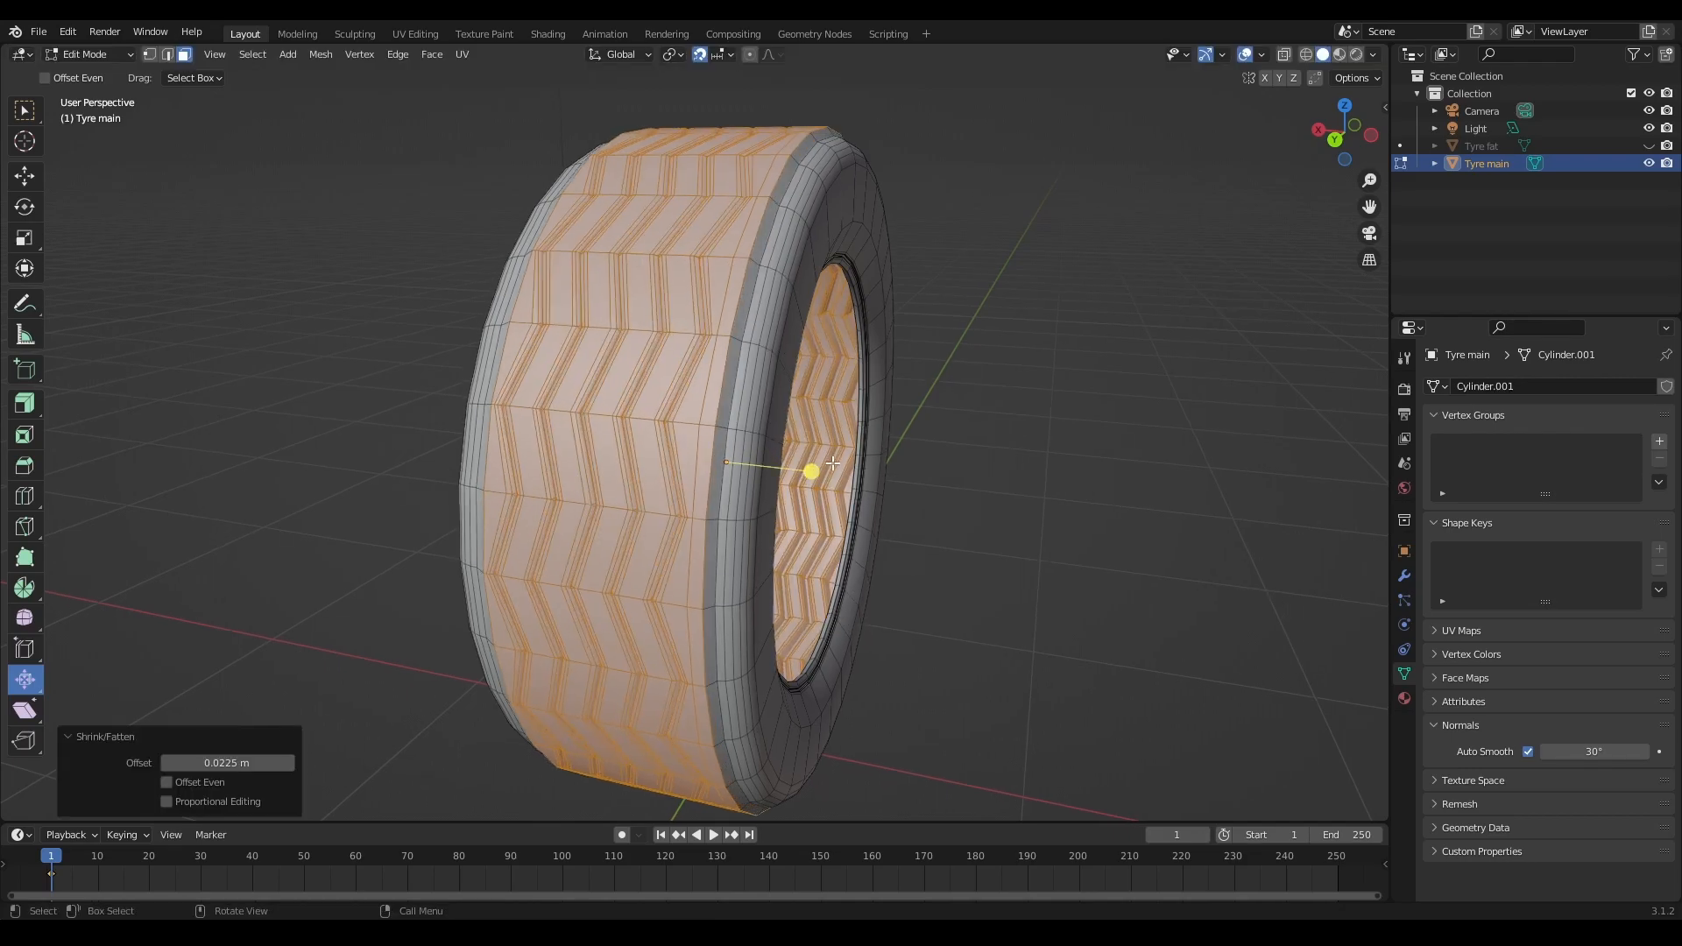
{"action": "key", "text": "Tab"}
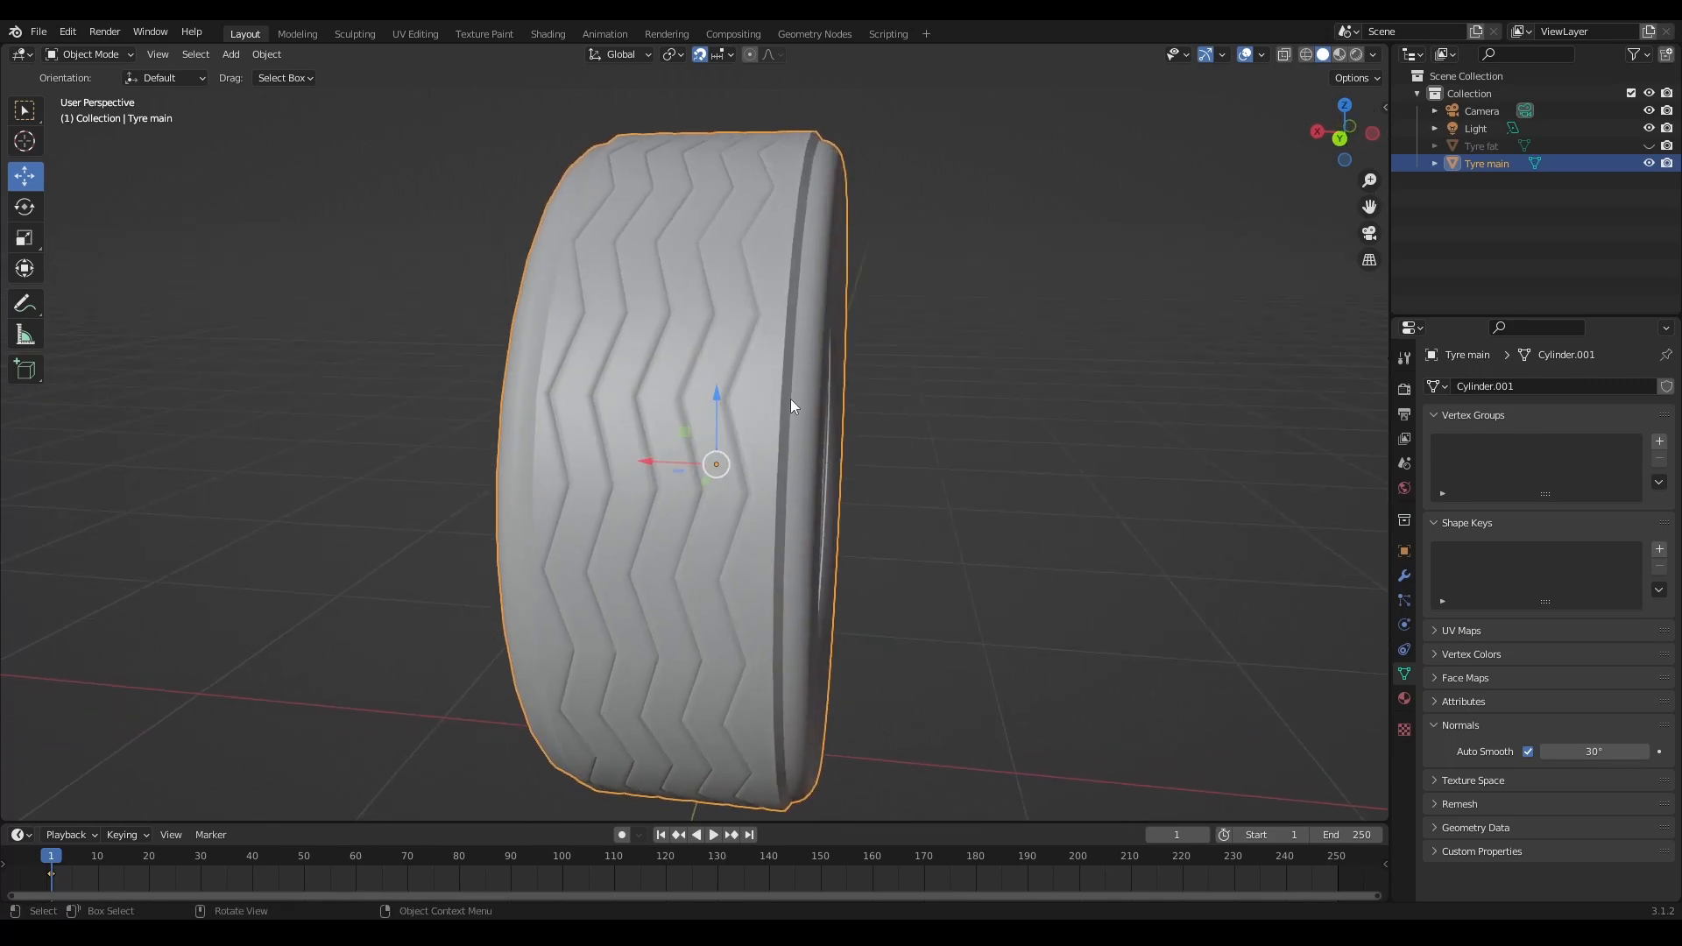
{"action": "left_click_drag", "start_coordinate": [791, 405], "coordinate": [906, 413]}
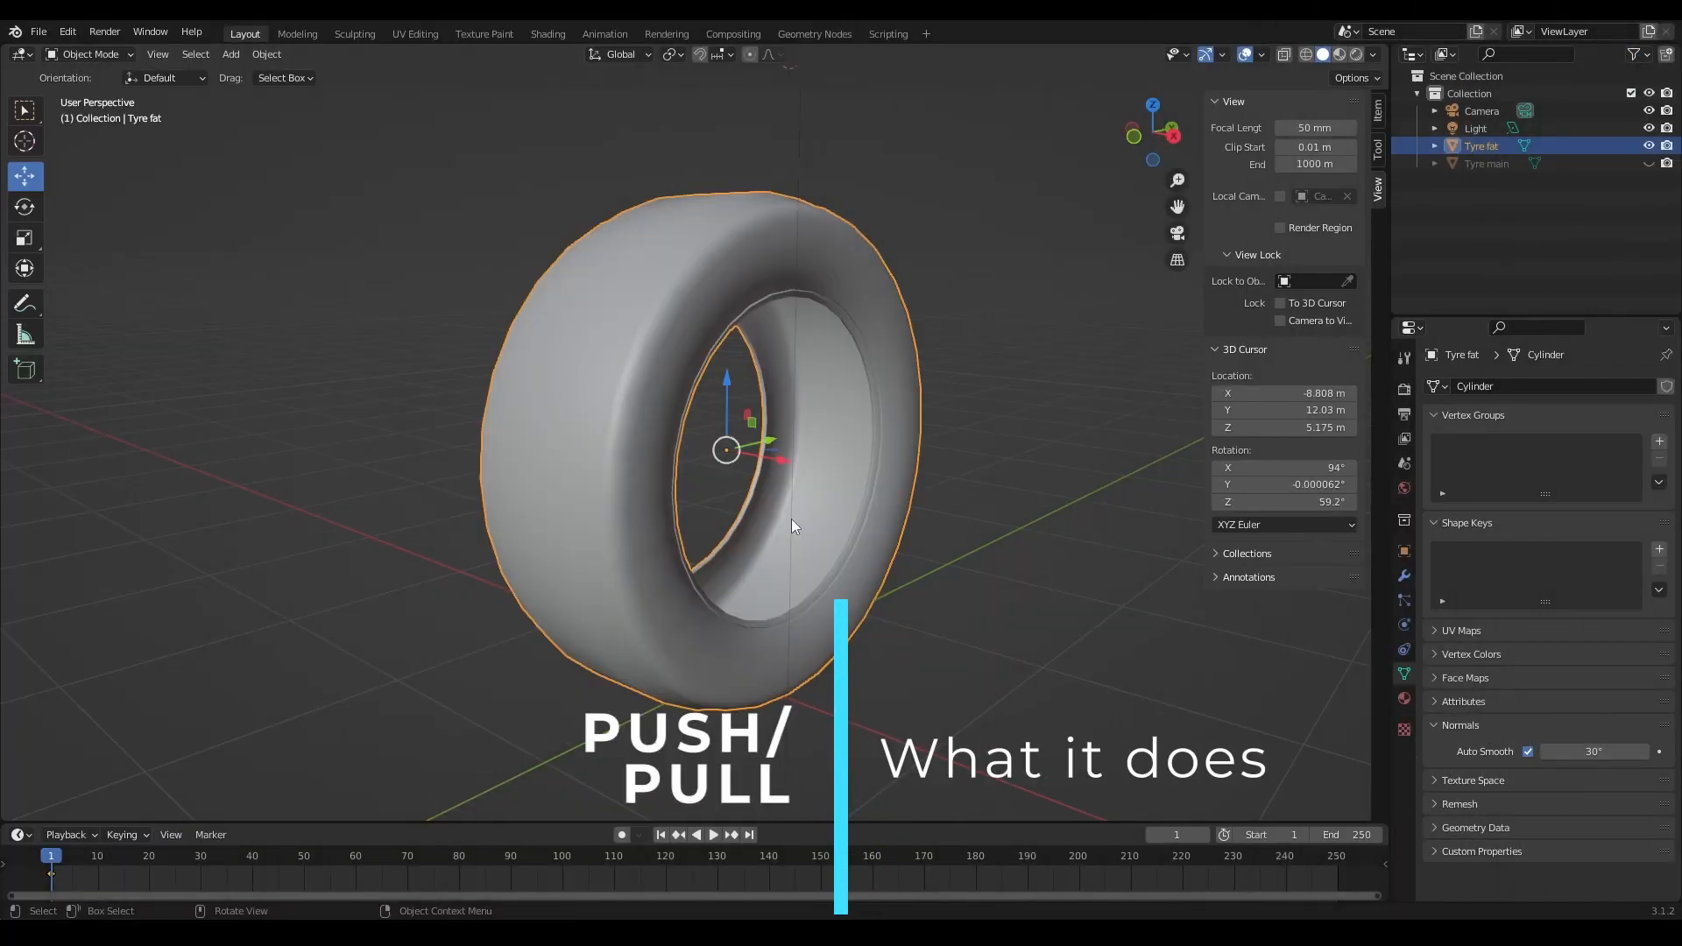
Step: Push/Pull Tyre fat's tread faces outward by about 0.0723 from the Shrink/Fatten flyout
{"action": "key", "text": "Tab"}
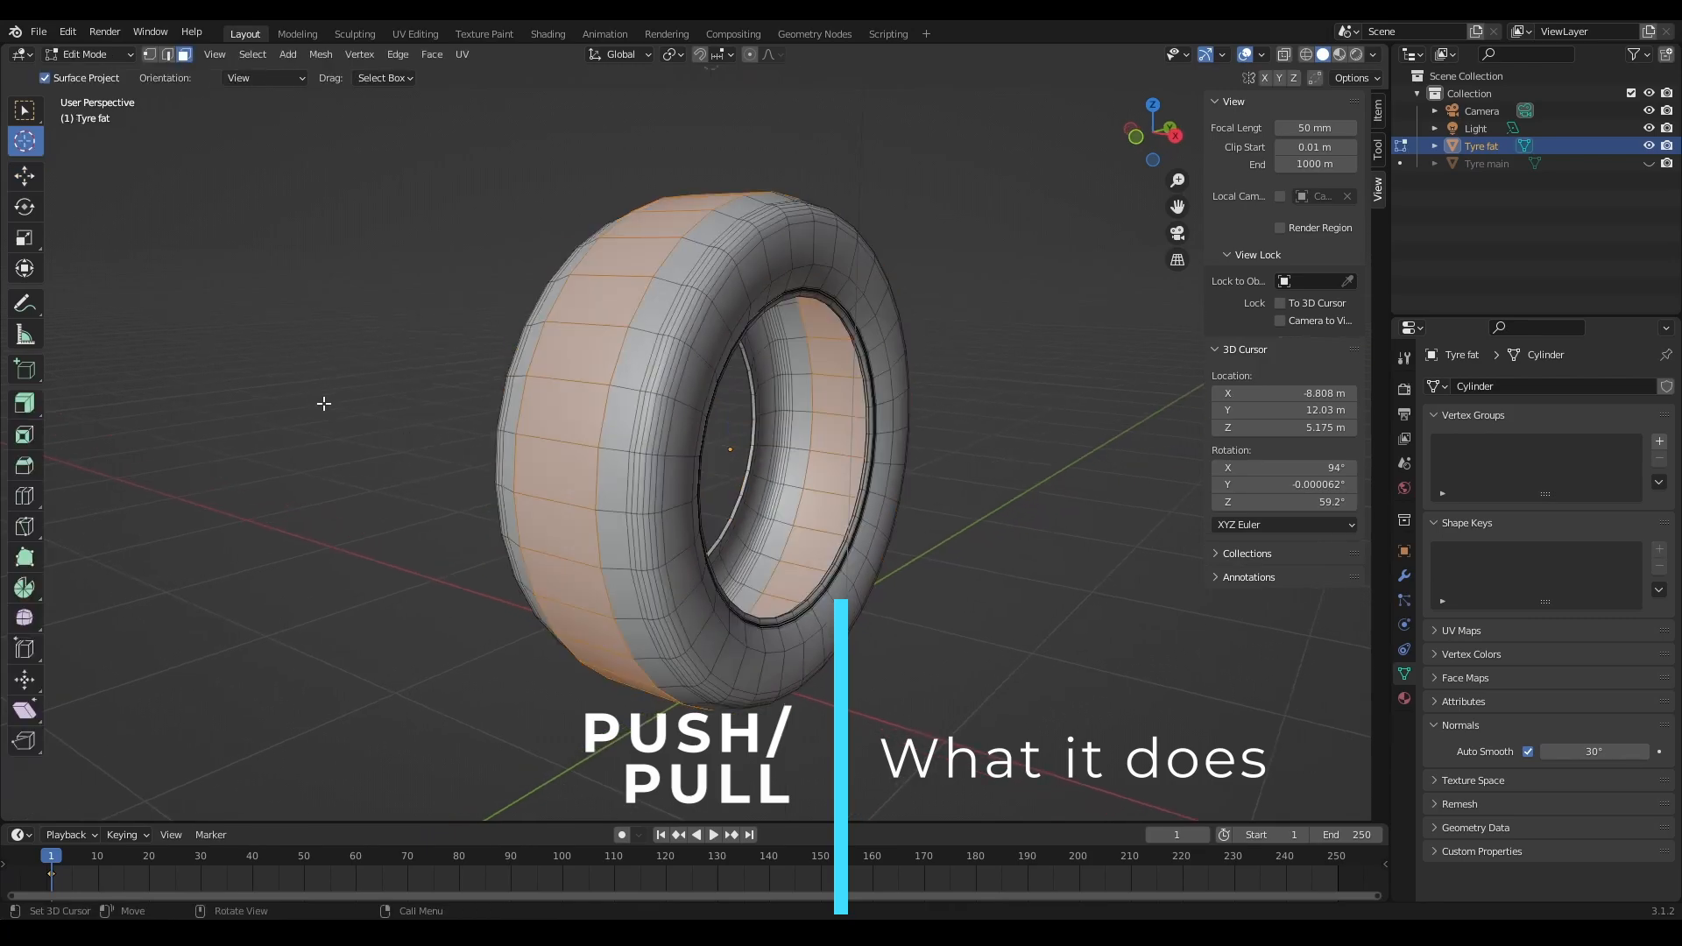
{"action": "left_click", "coordinate": [24, 680]}
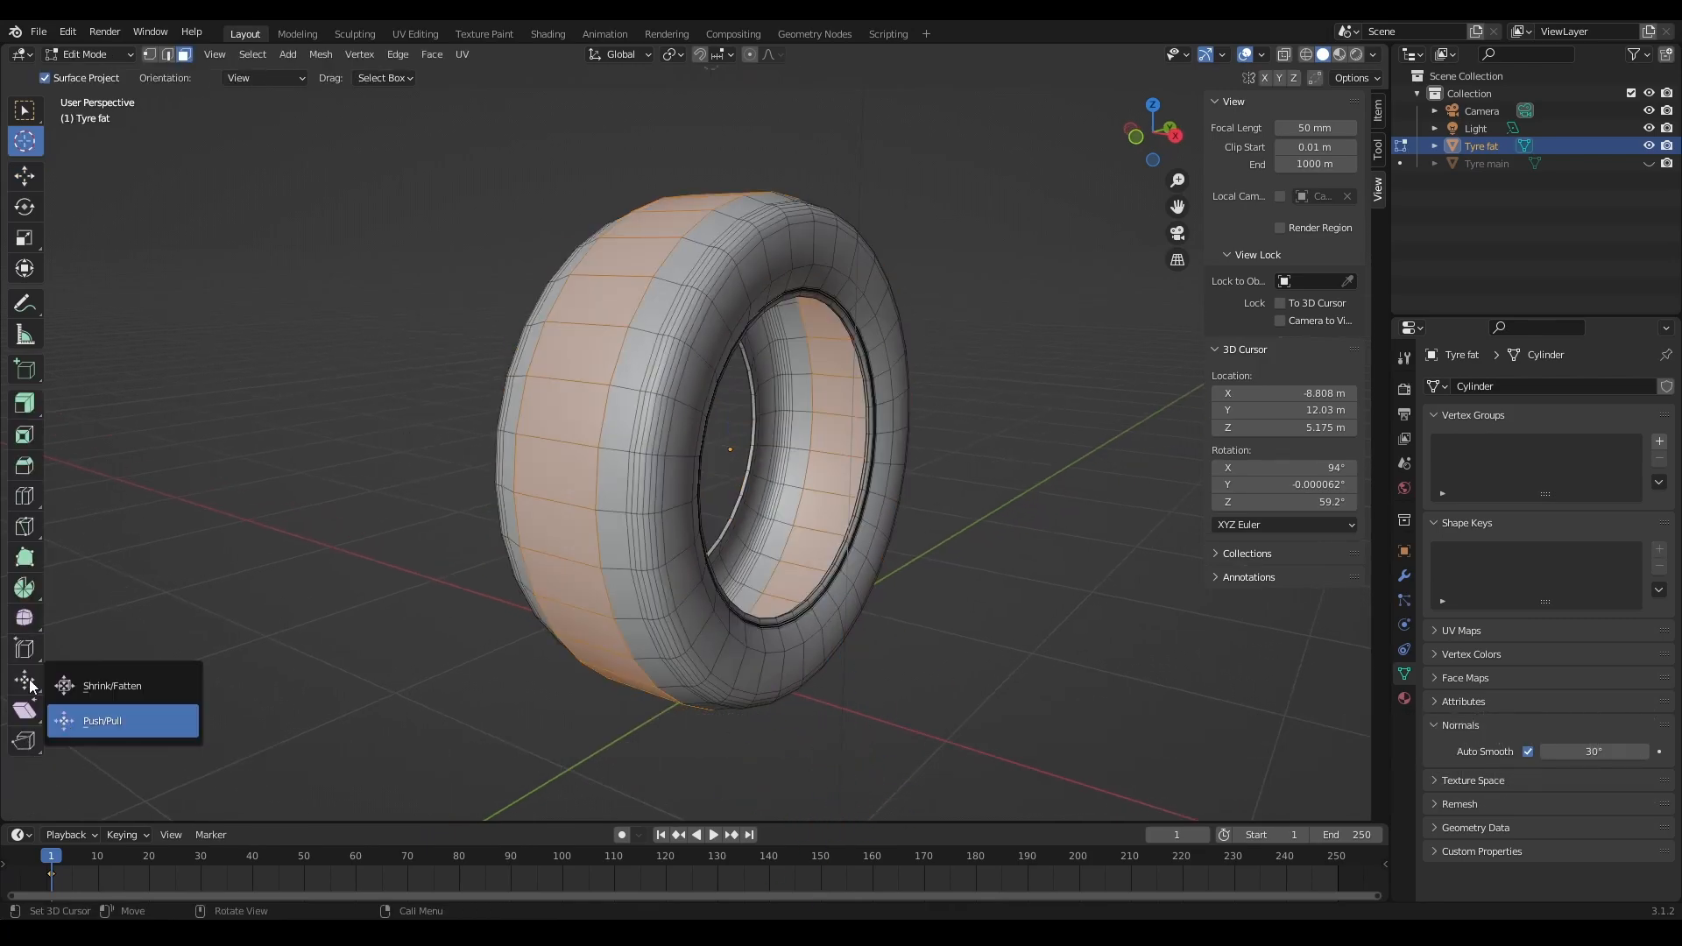
{"action": "left_click", "coordinate": [110, 685]}
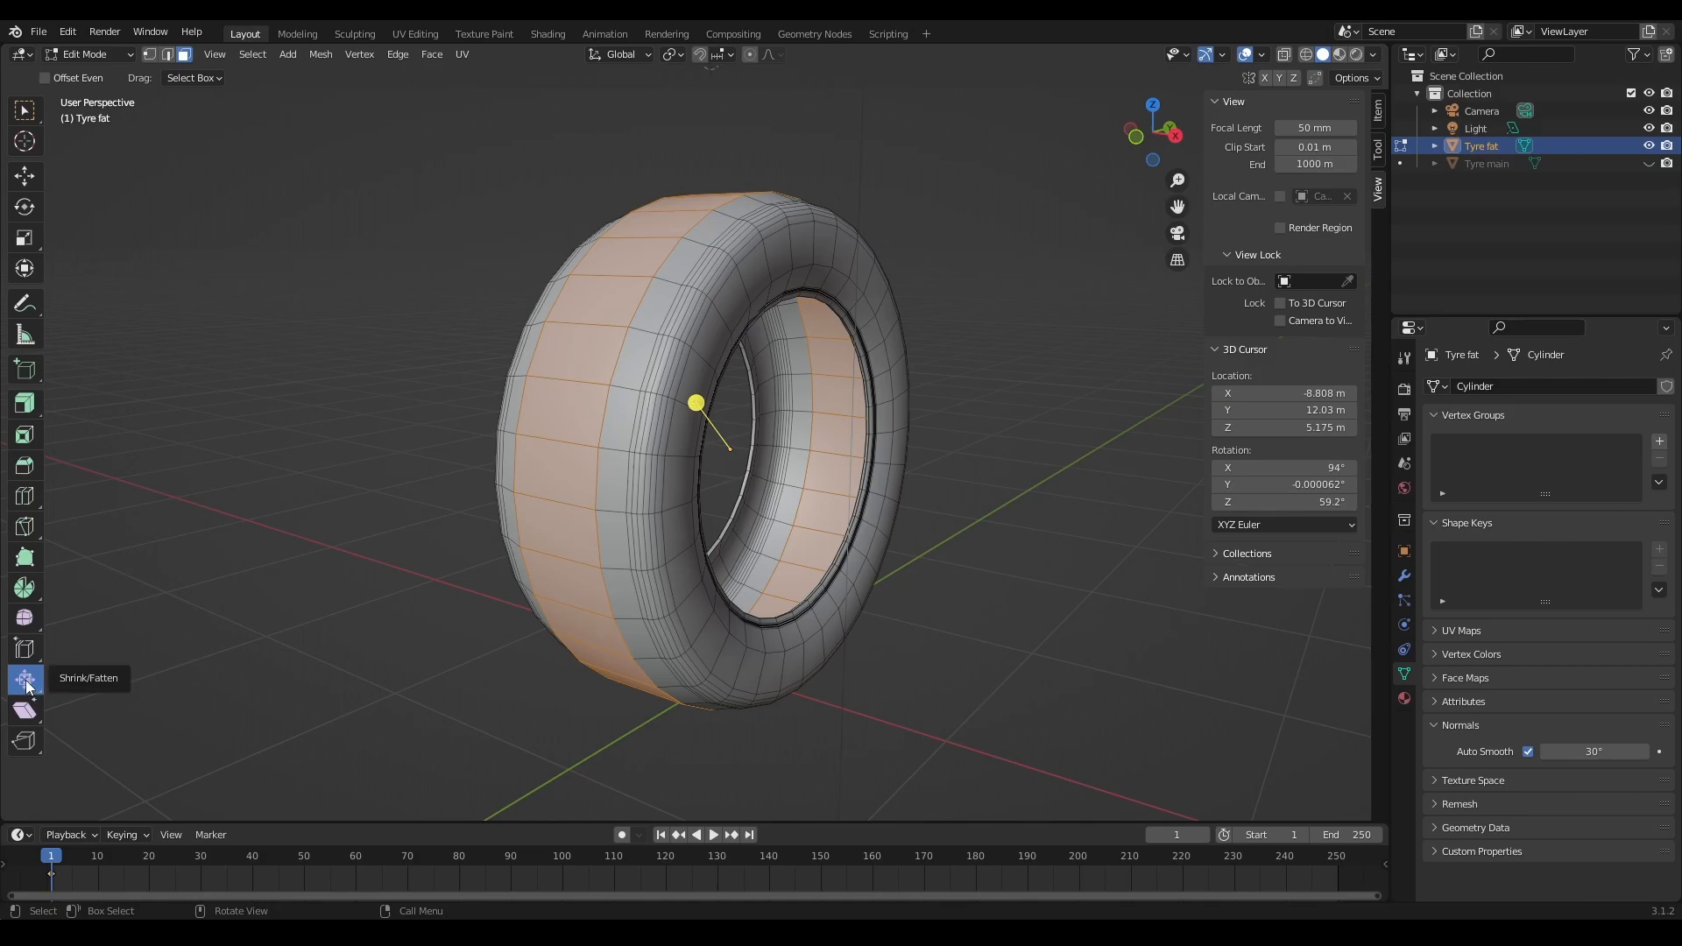
{"action": "left_click", "coordinate": [25, 678]}
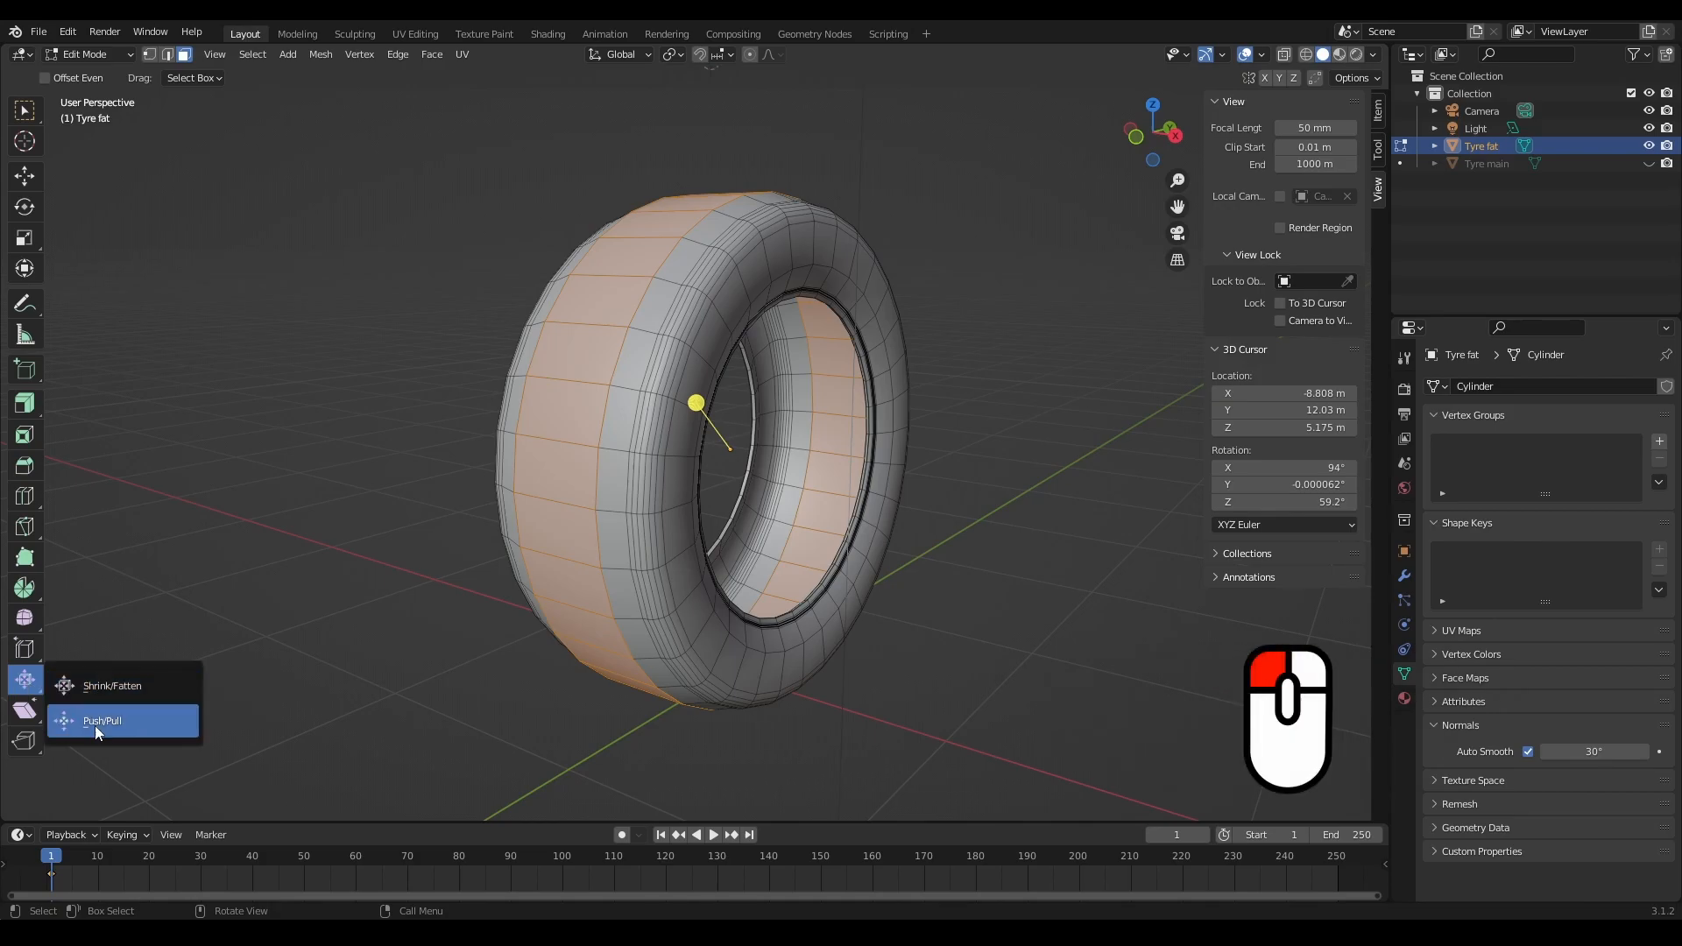
{"action": "left_click", "coordinate": [101, 720]}
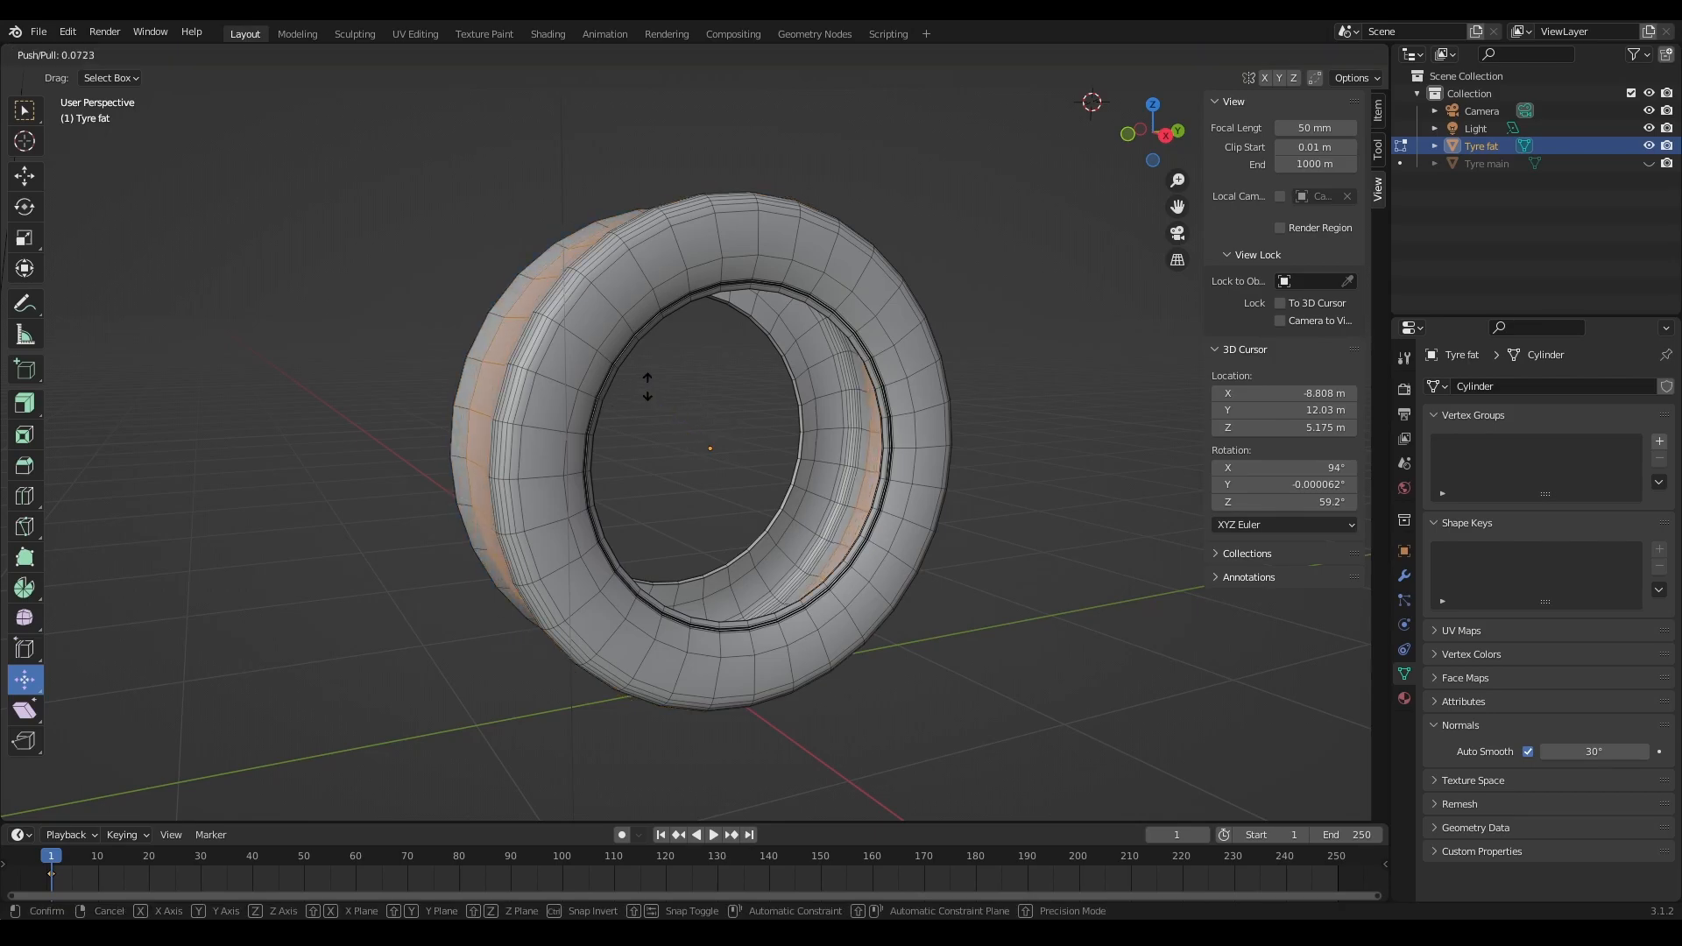
{"action": "left_click_drag", "start_coordinate": [647, 384], "coordinate": [594, 354]}
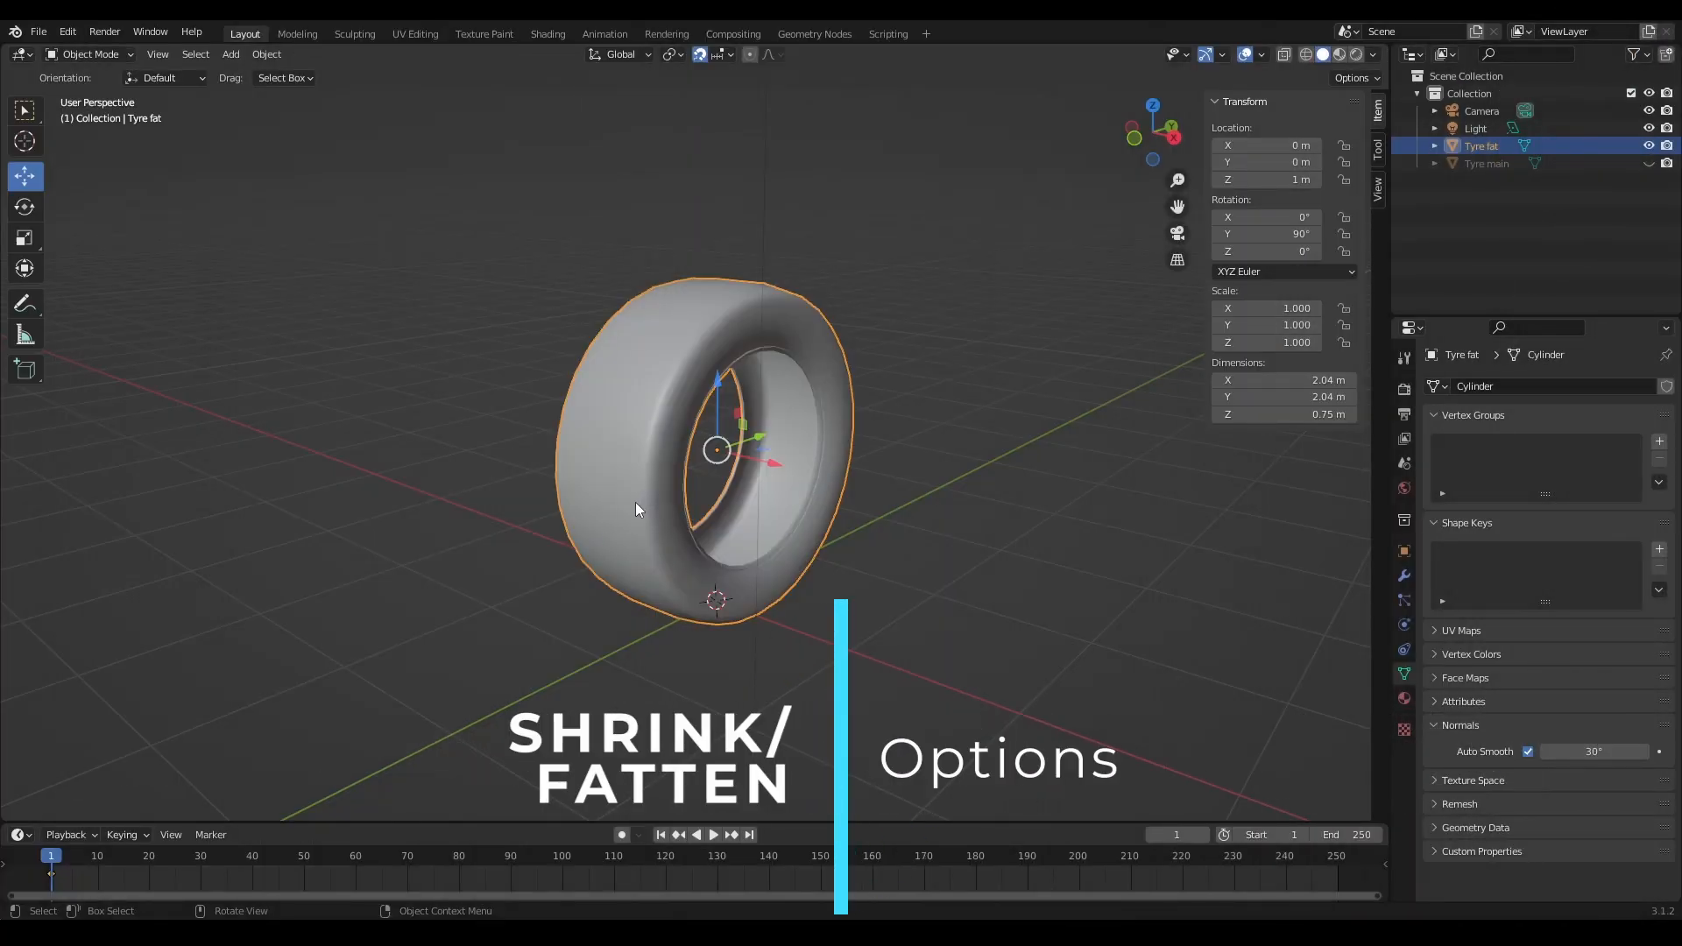
Step: Fatten Tyre fat's tread faces by a 0.222 m offset with Offset Even enabled
{"action": "left_click", "coordinate": [23, 680]}
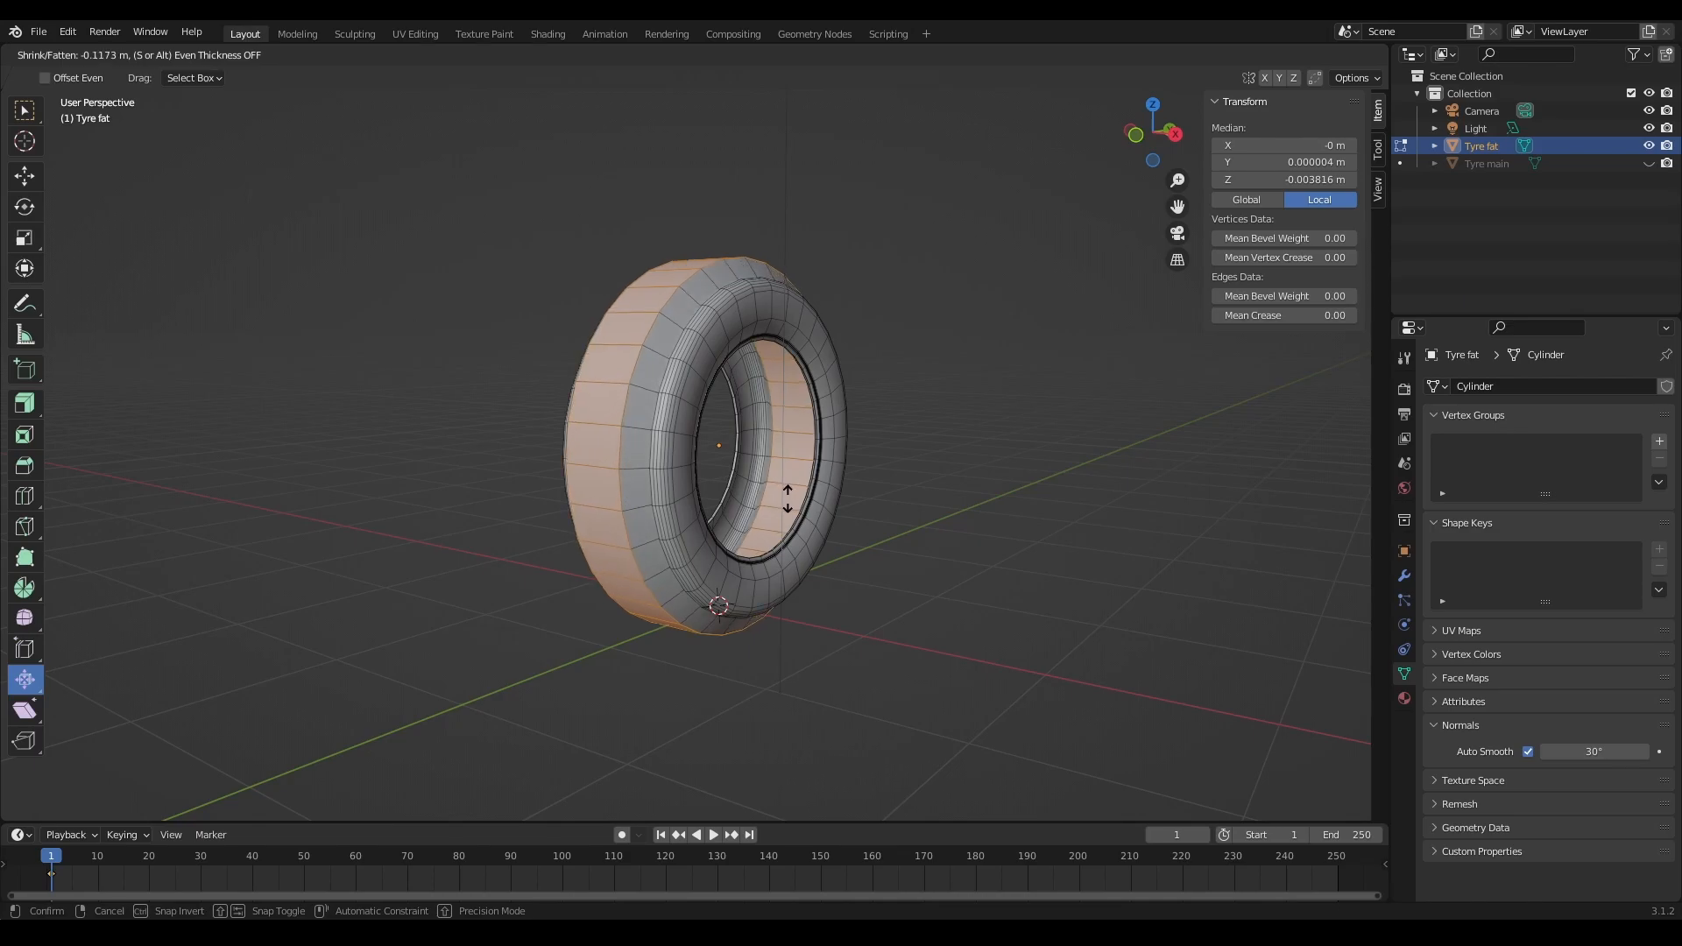
{"action": "left_click", "coordinate": [435, 653]}
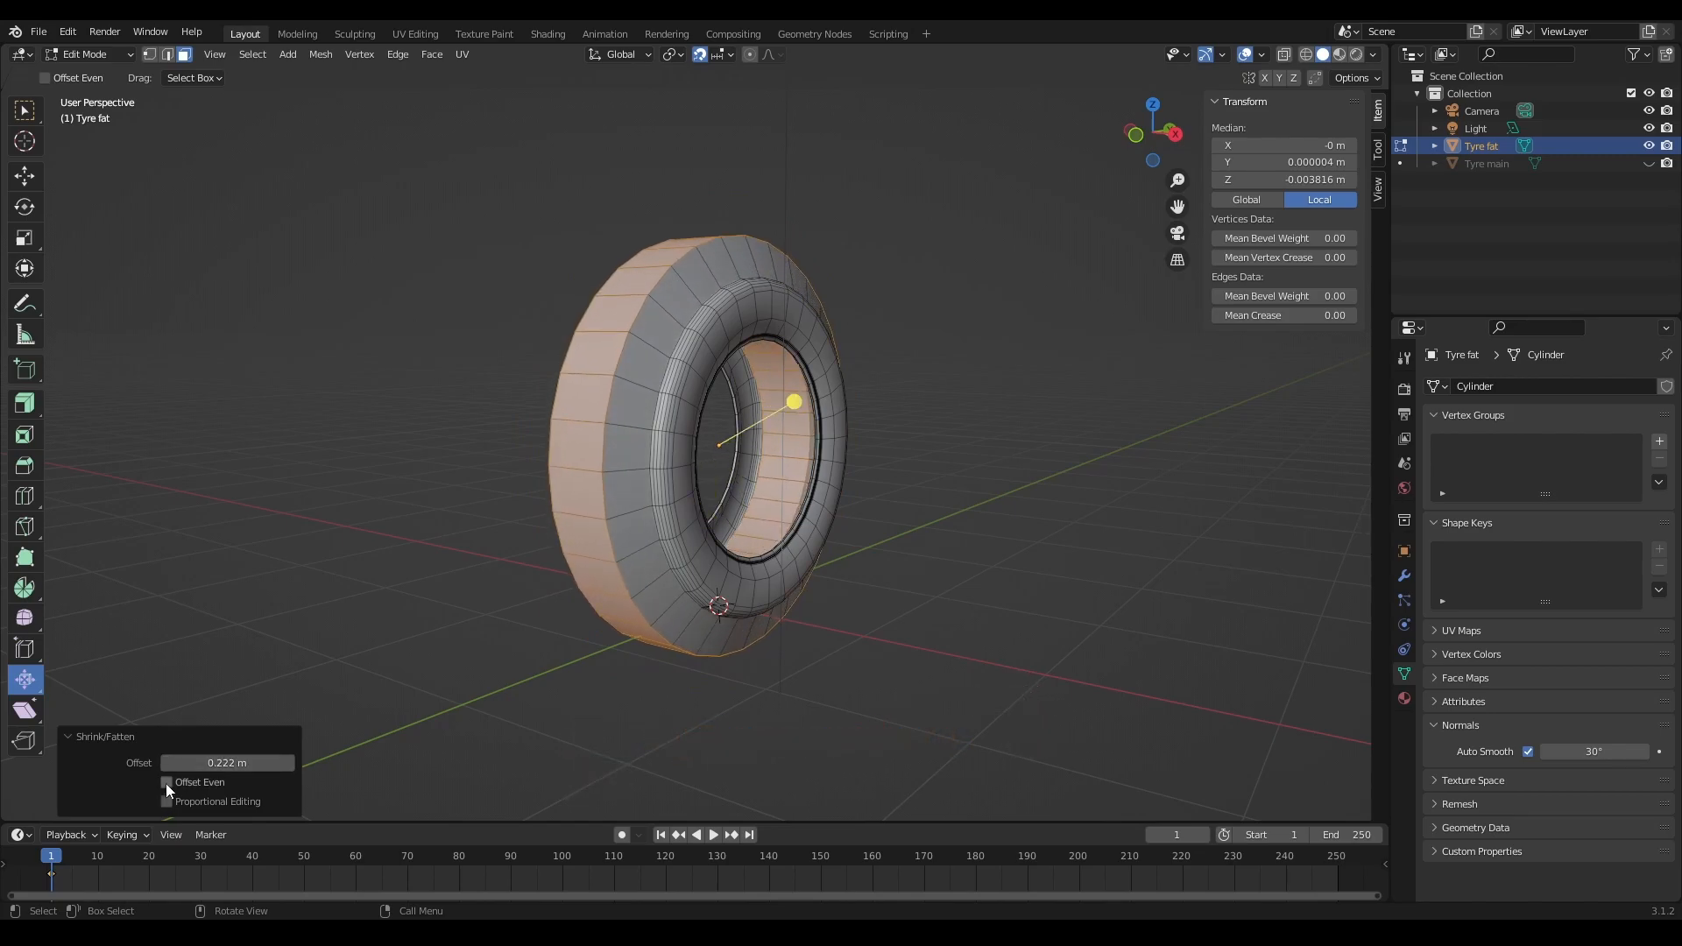
{"action": "left_click", "coordinate": [166, 781]}
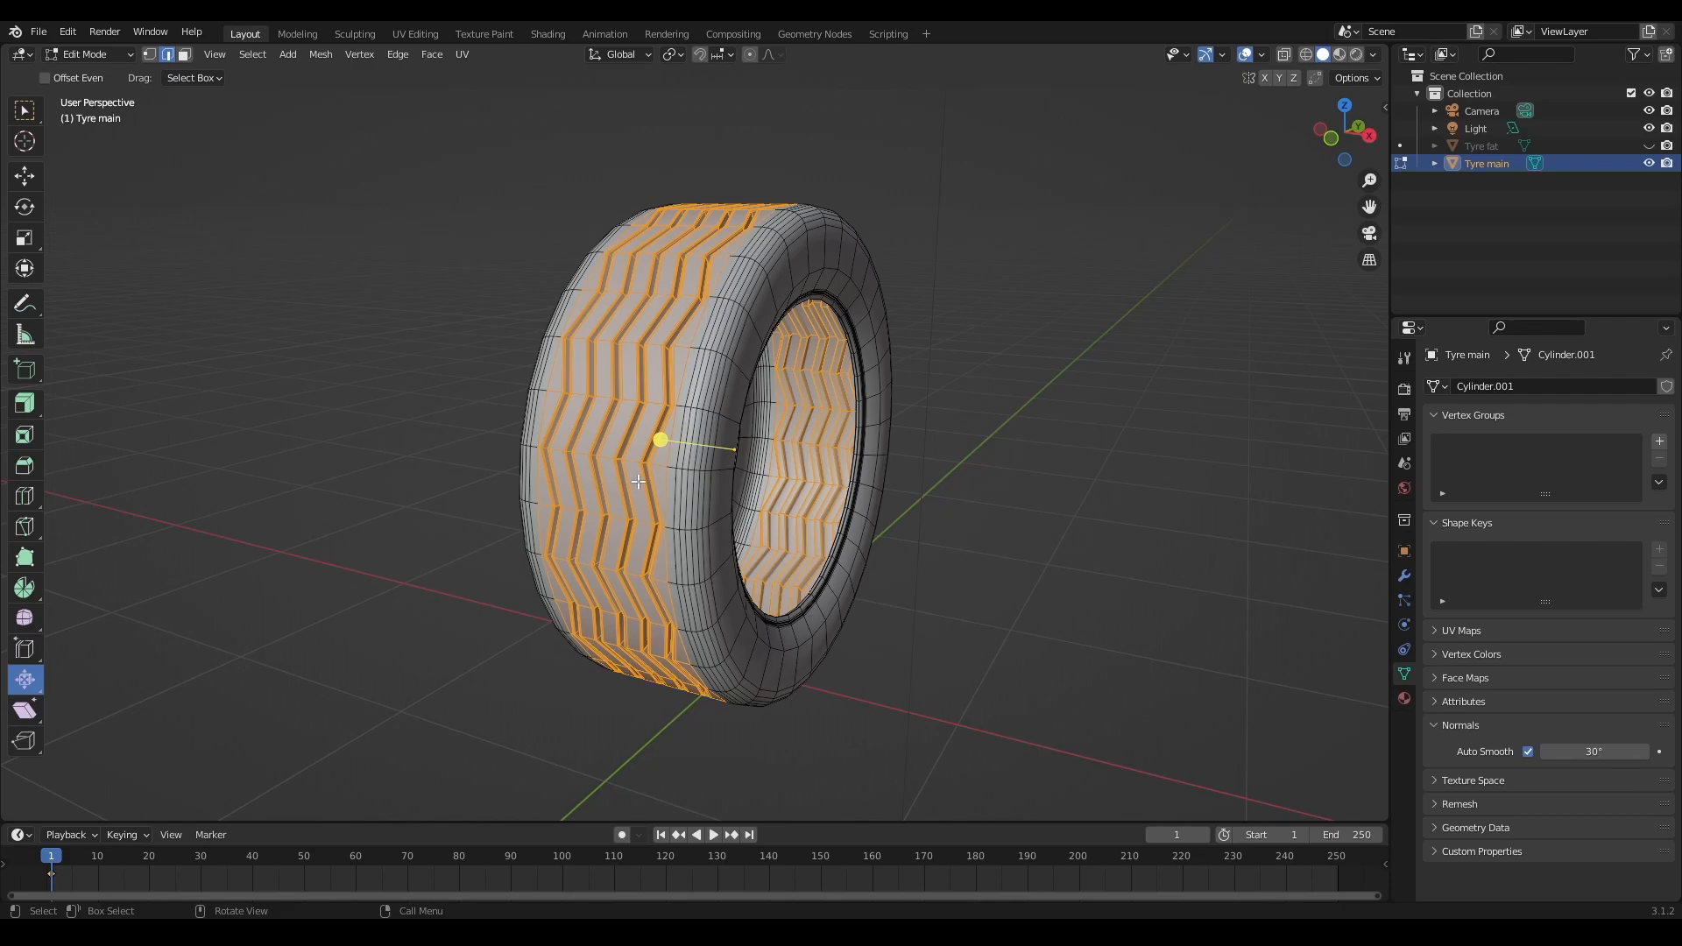
{"action": "mouse_move", "coordinate": [689, 452]}
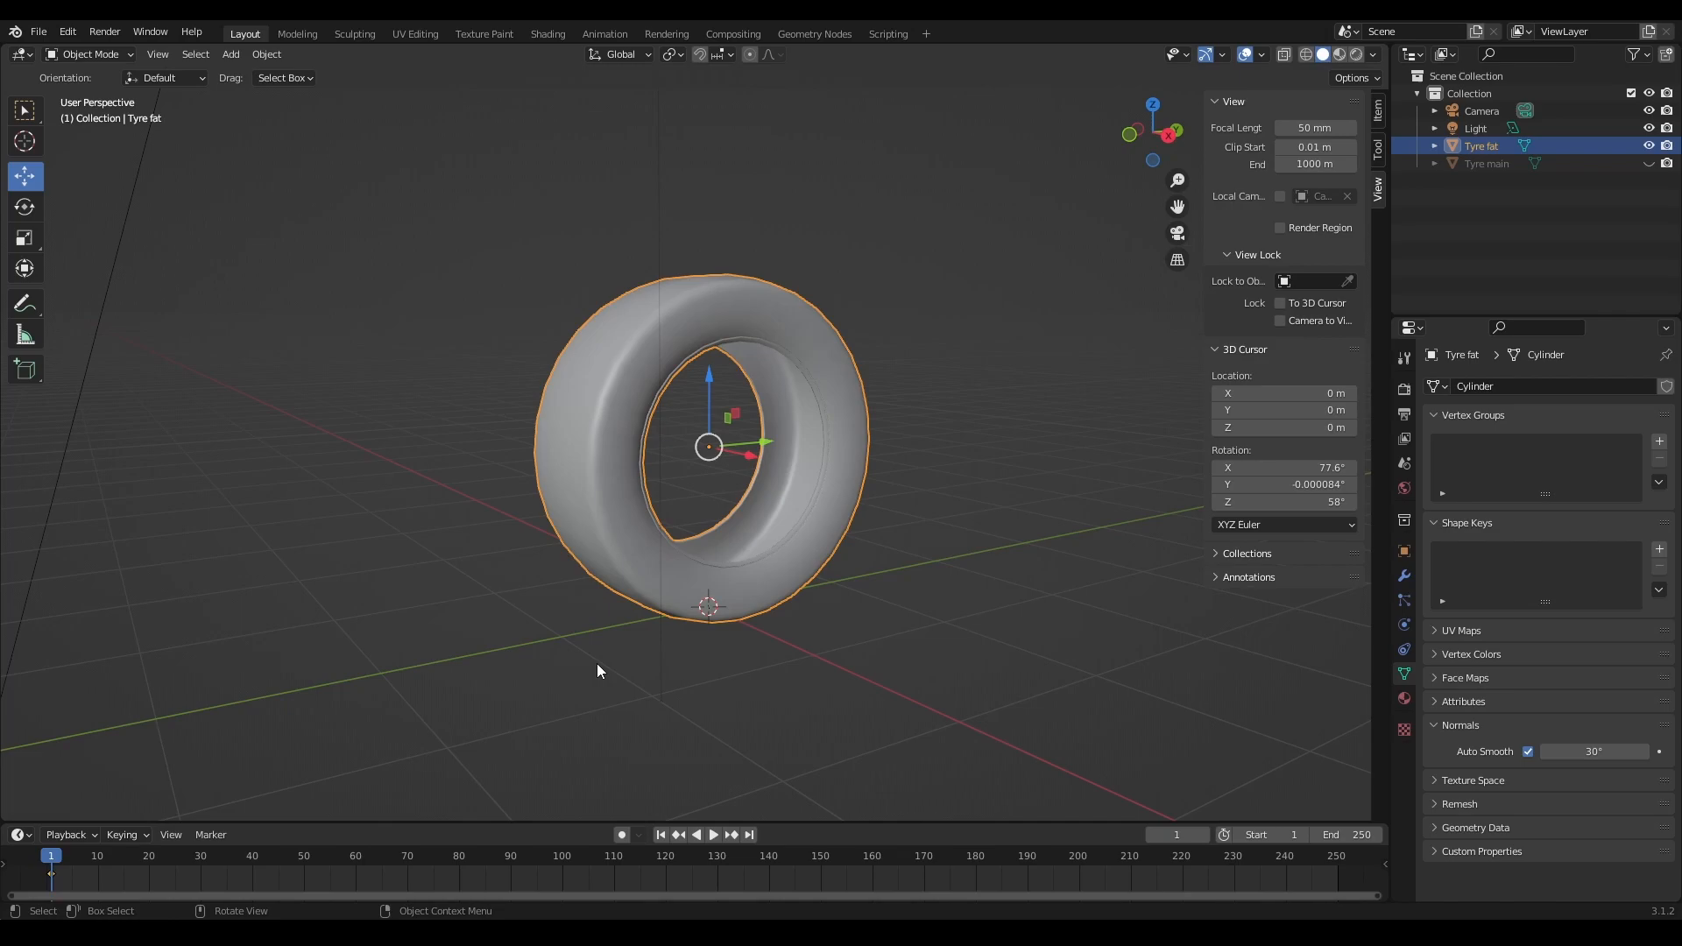
{"action": "mouse_move", "coordinate": [869, 571]}
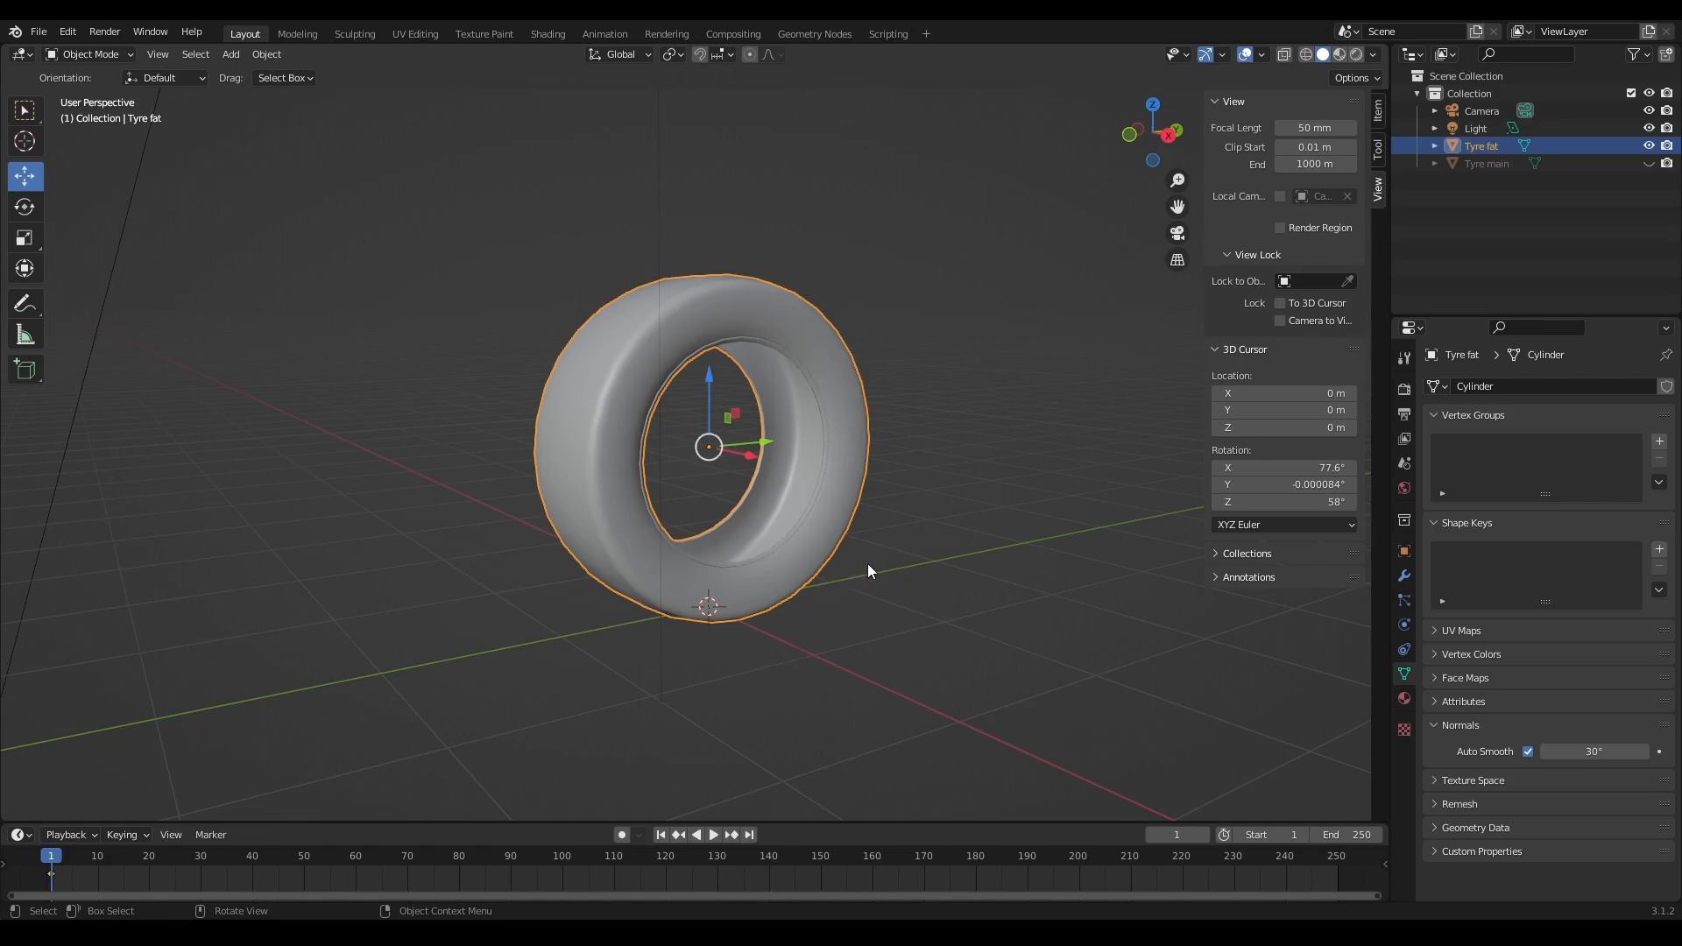
{"action": "mouse_move", "coordinate": [609, 452]}
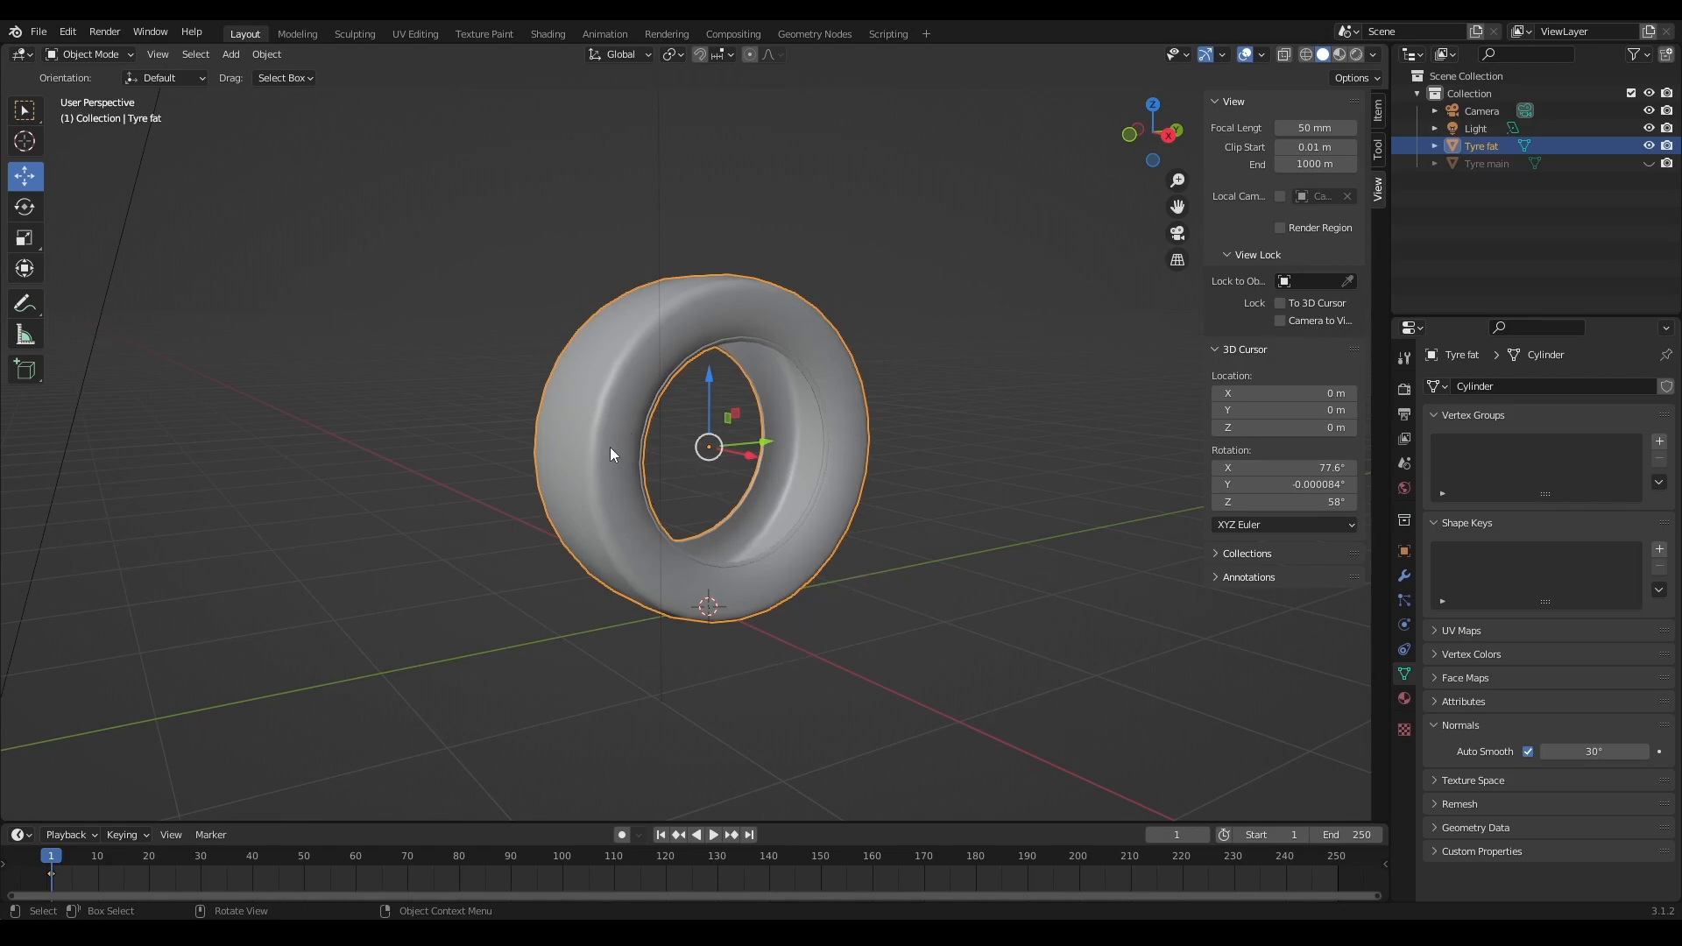
{"action": "mouse_move", "coordinate": [704, 462]}
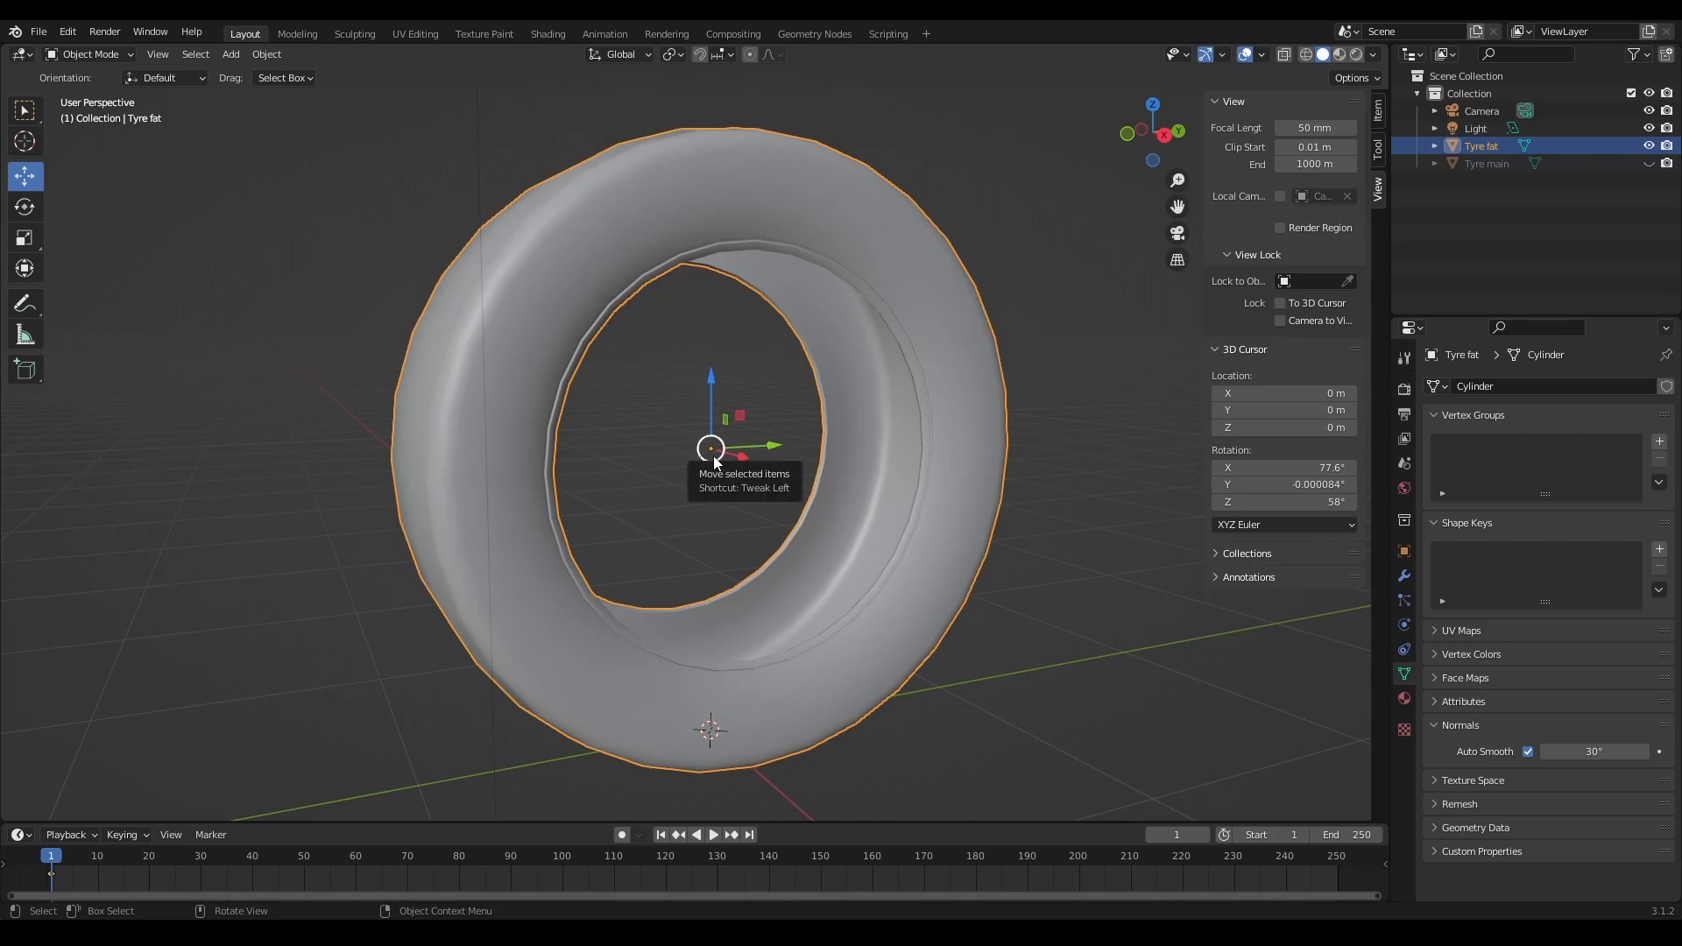
{"action": "mouse_move", "coordinate": [838, 634]}
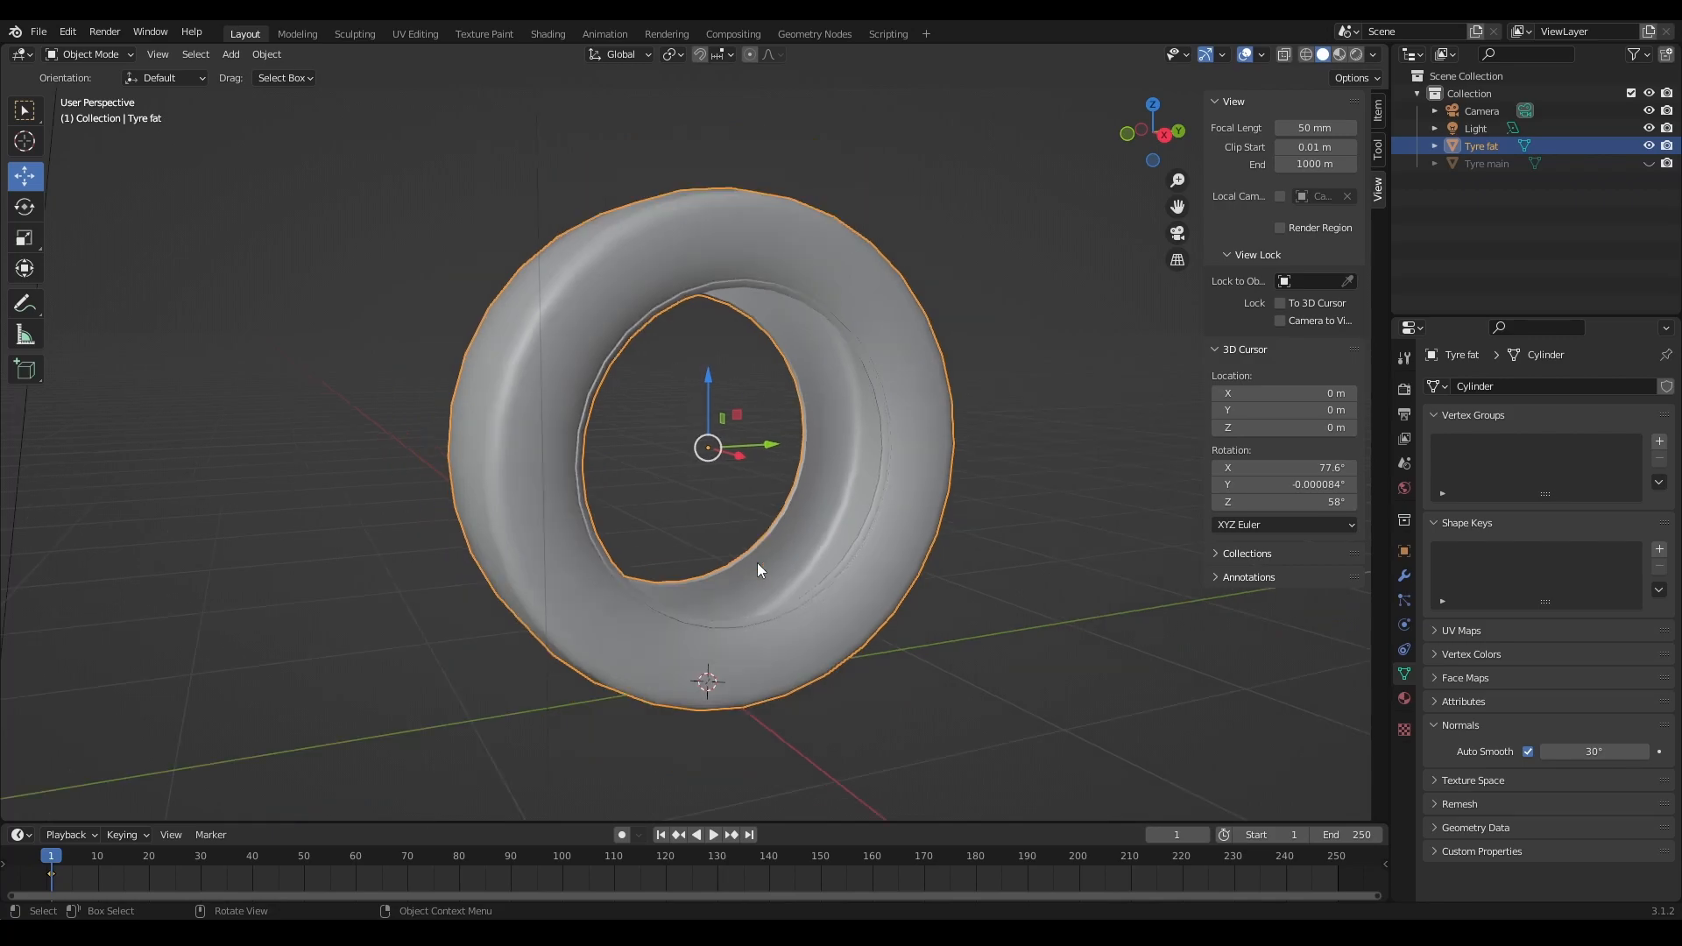
Step: Move Tyre fat aside and set its origin to the 3D cursor
{"action": "key", "text": "Tab"}
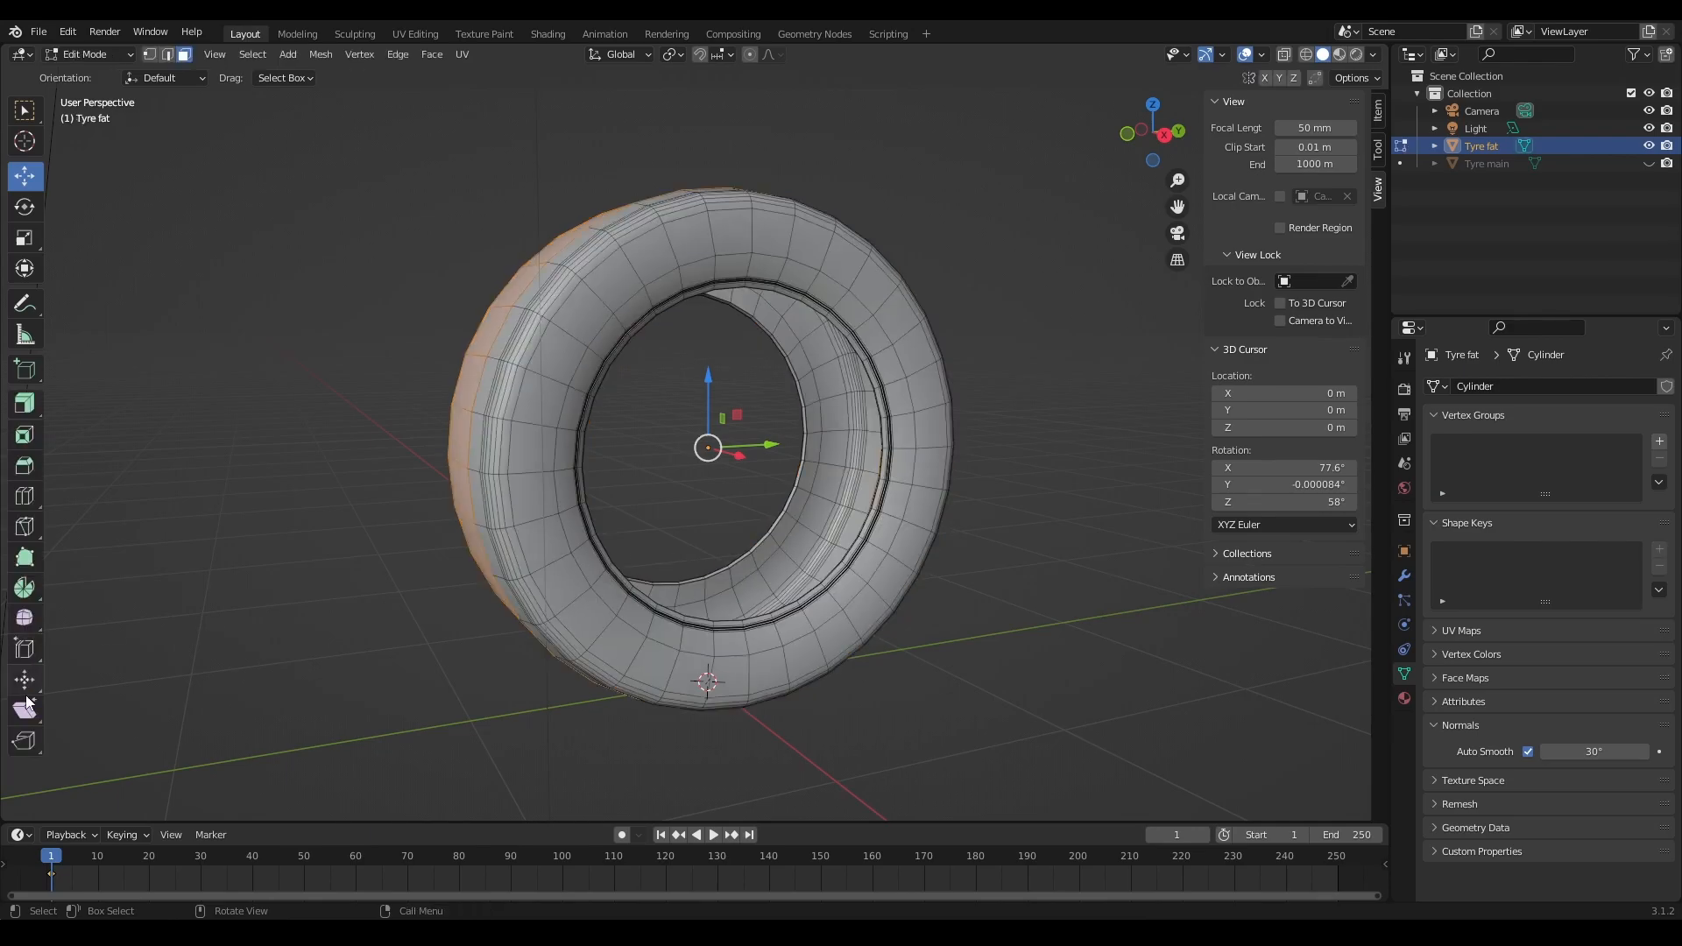
{"action": "left_click", "coordinate": [23, 680]}
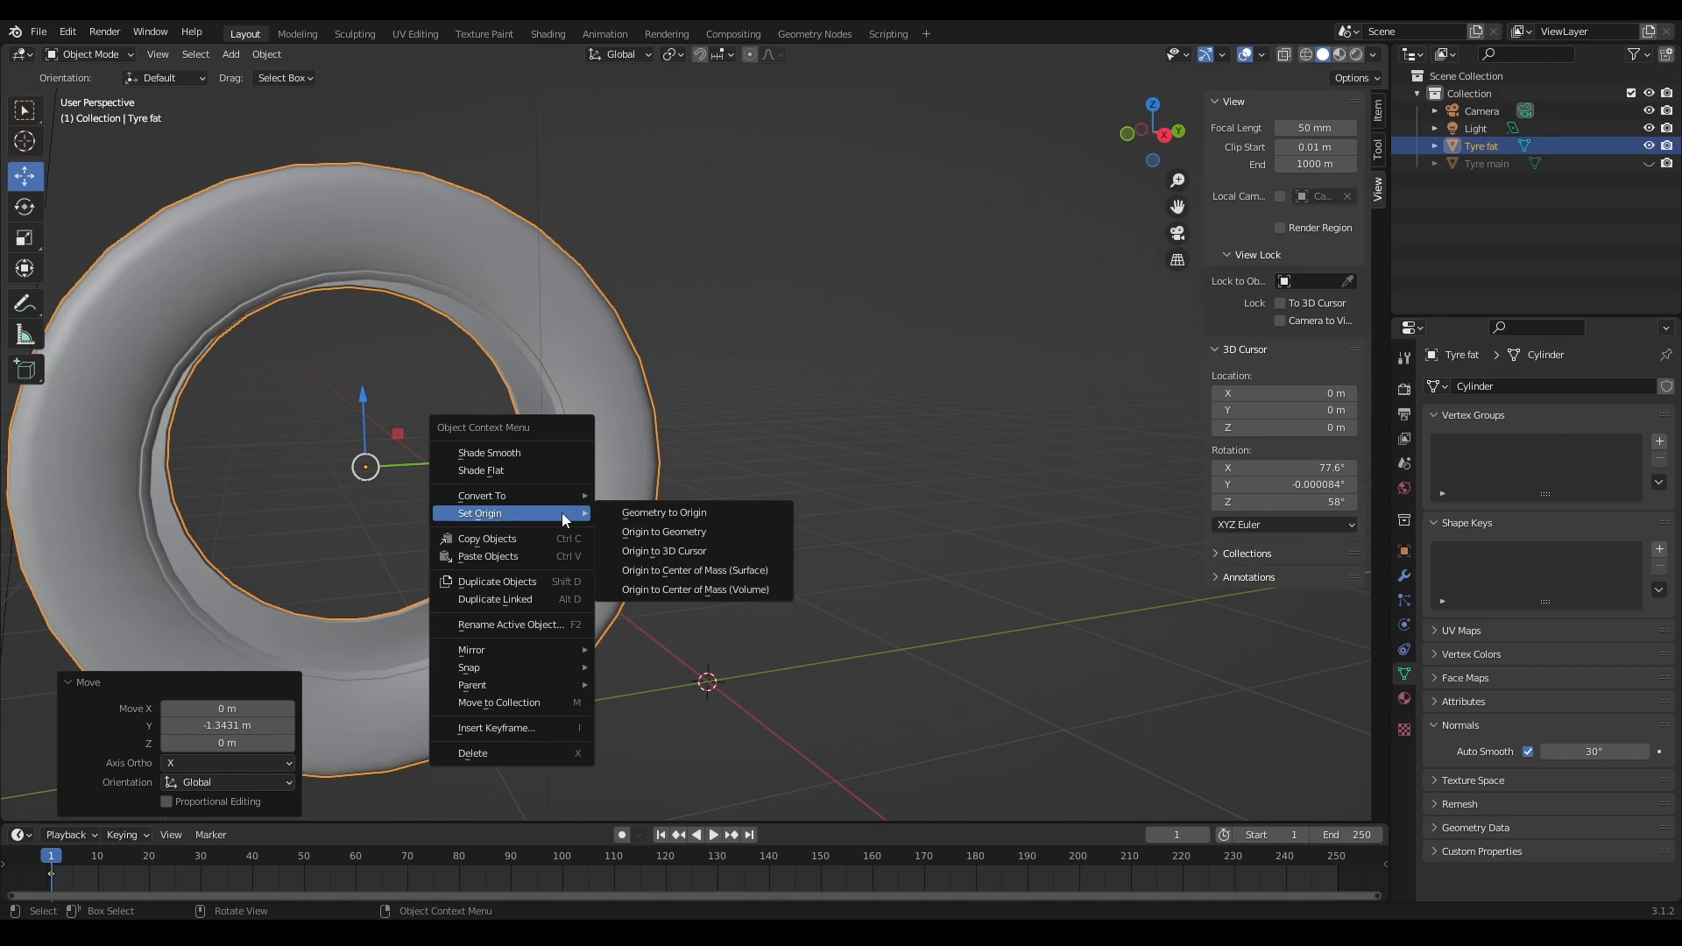
{"action": "left_click", "coordinate": [662, 550]}
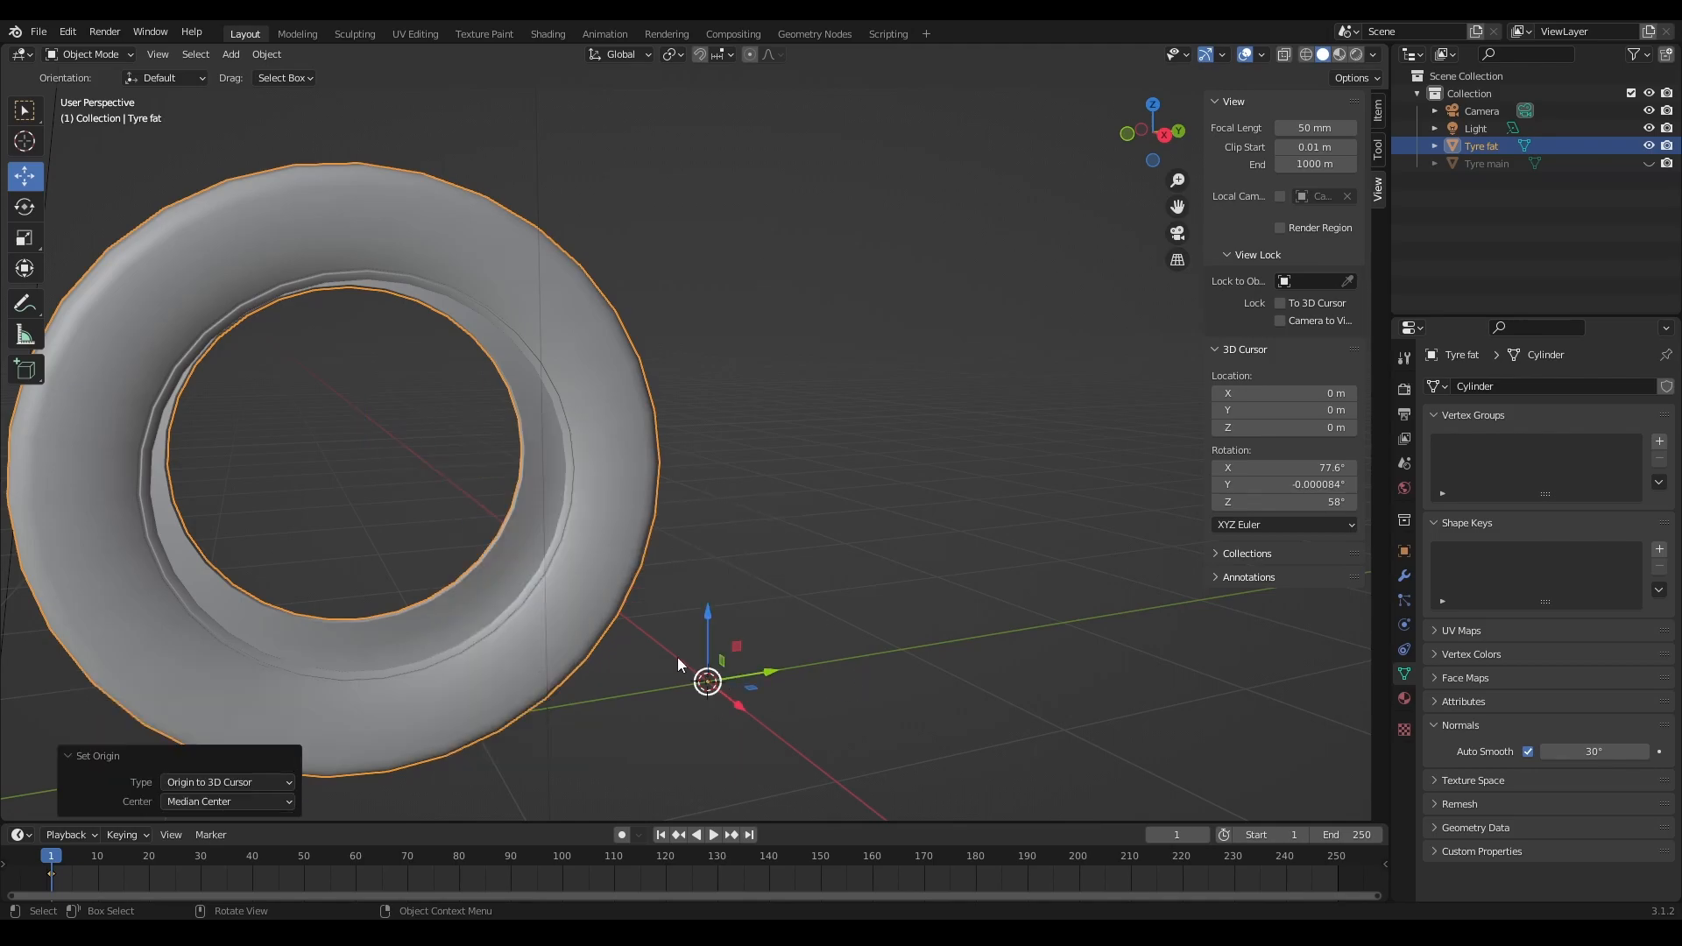
{"action": "key", "text": "Tab"}
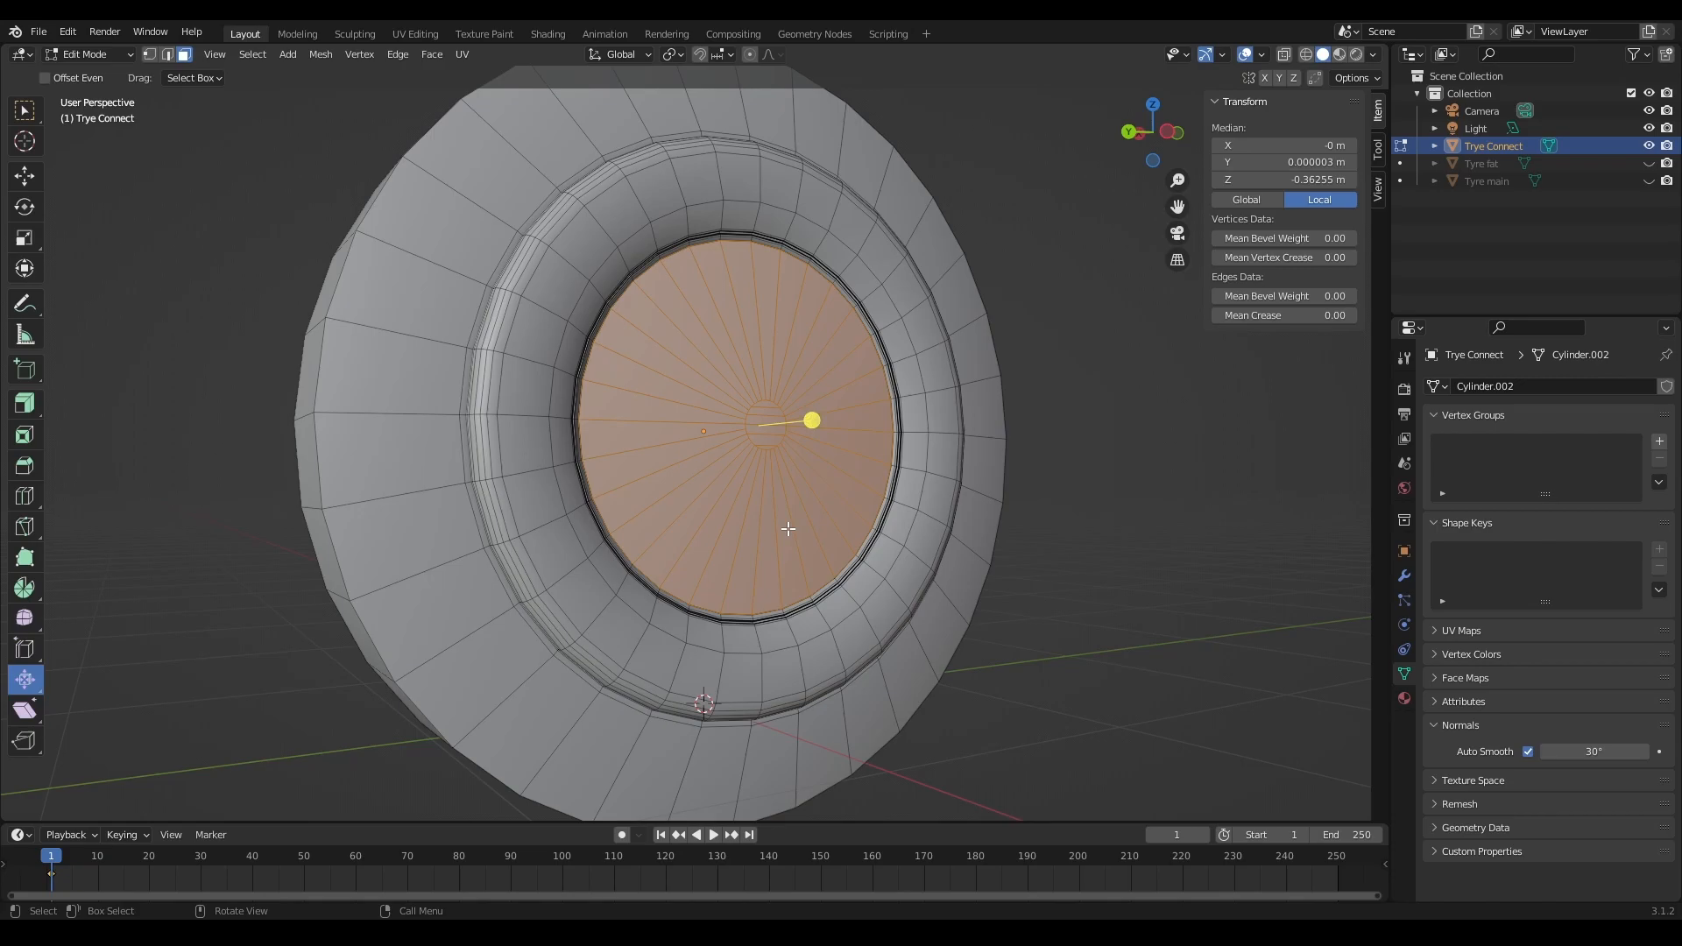
Step: Separate the centre disc from Trye Connect and fatten its tread faces 0.202 m with connected proportional falloff
{"action": "right_click", "coordinate": [789, 527]}
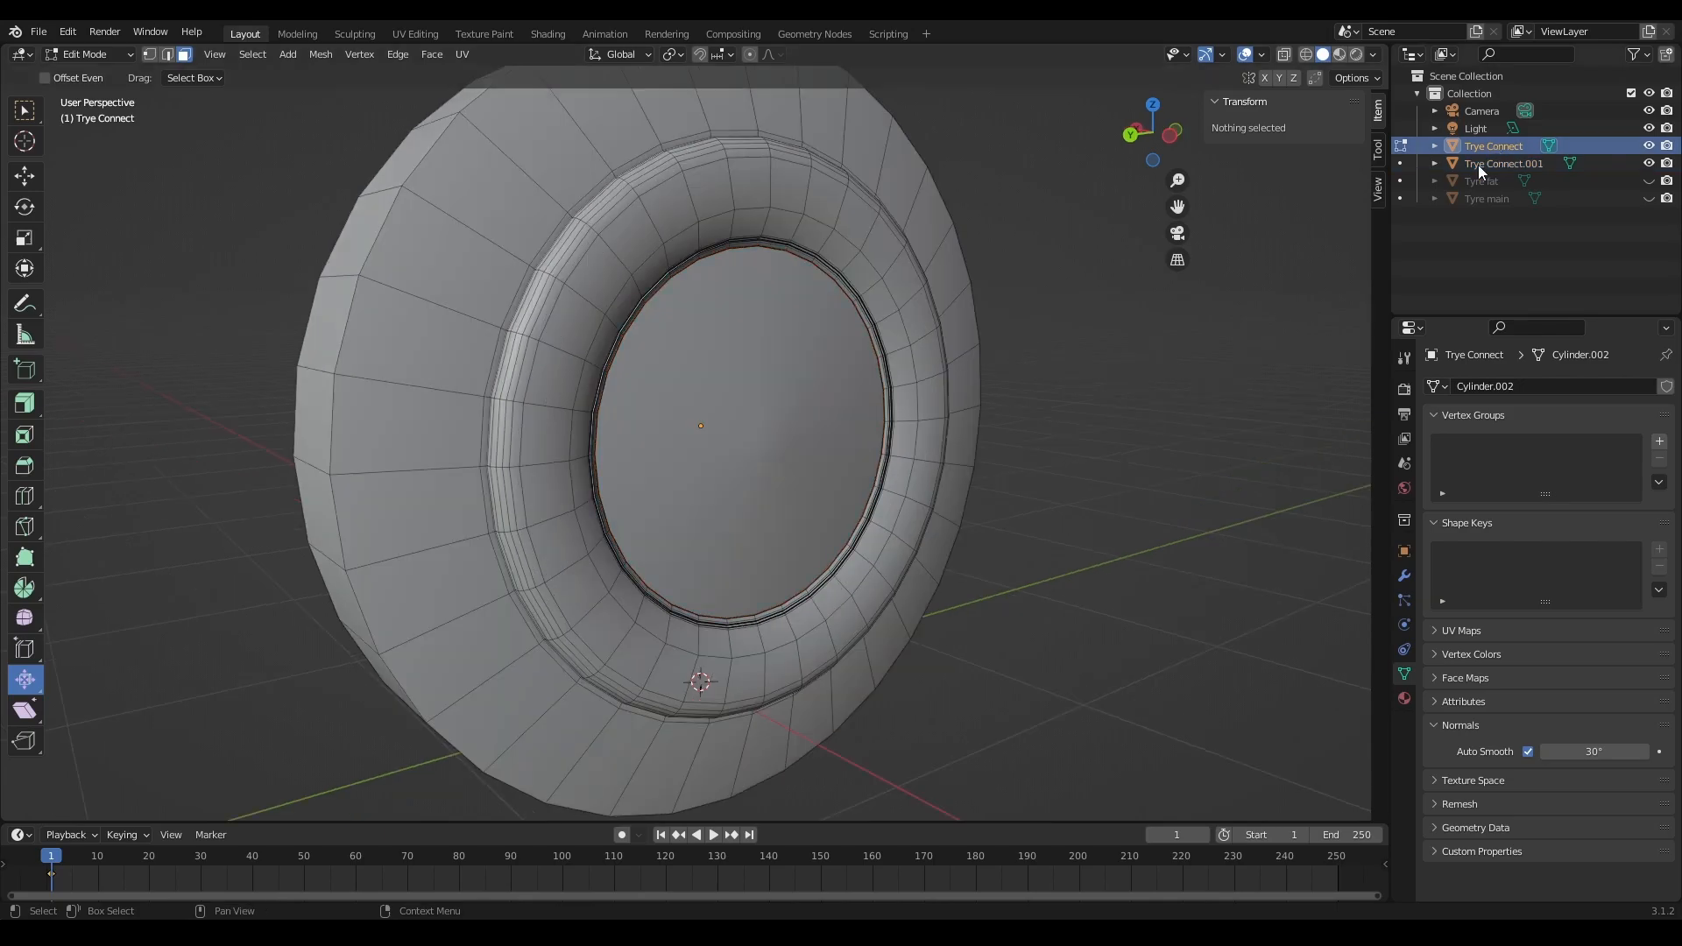
{"action": "left_click", "coordinate": [84, 54]}
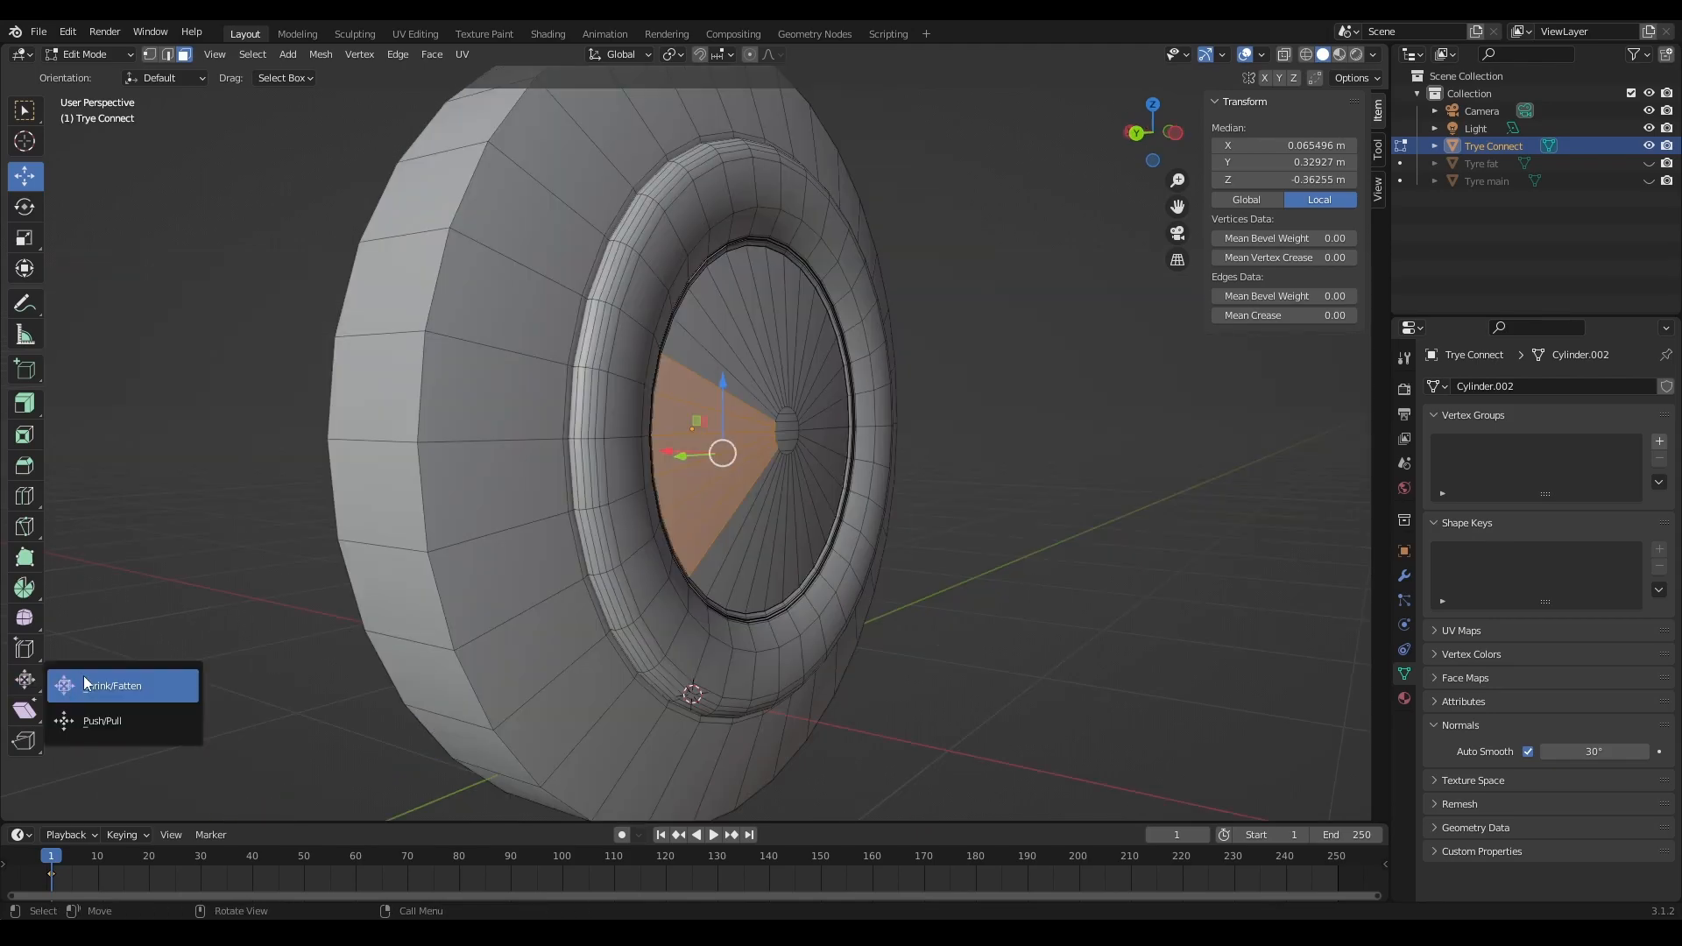
{"action": "left_click", "coordinate": [112, 685]}
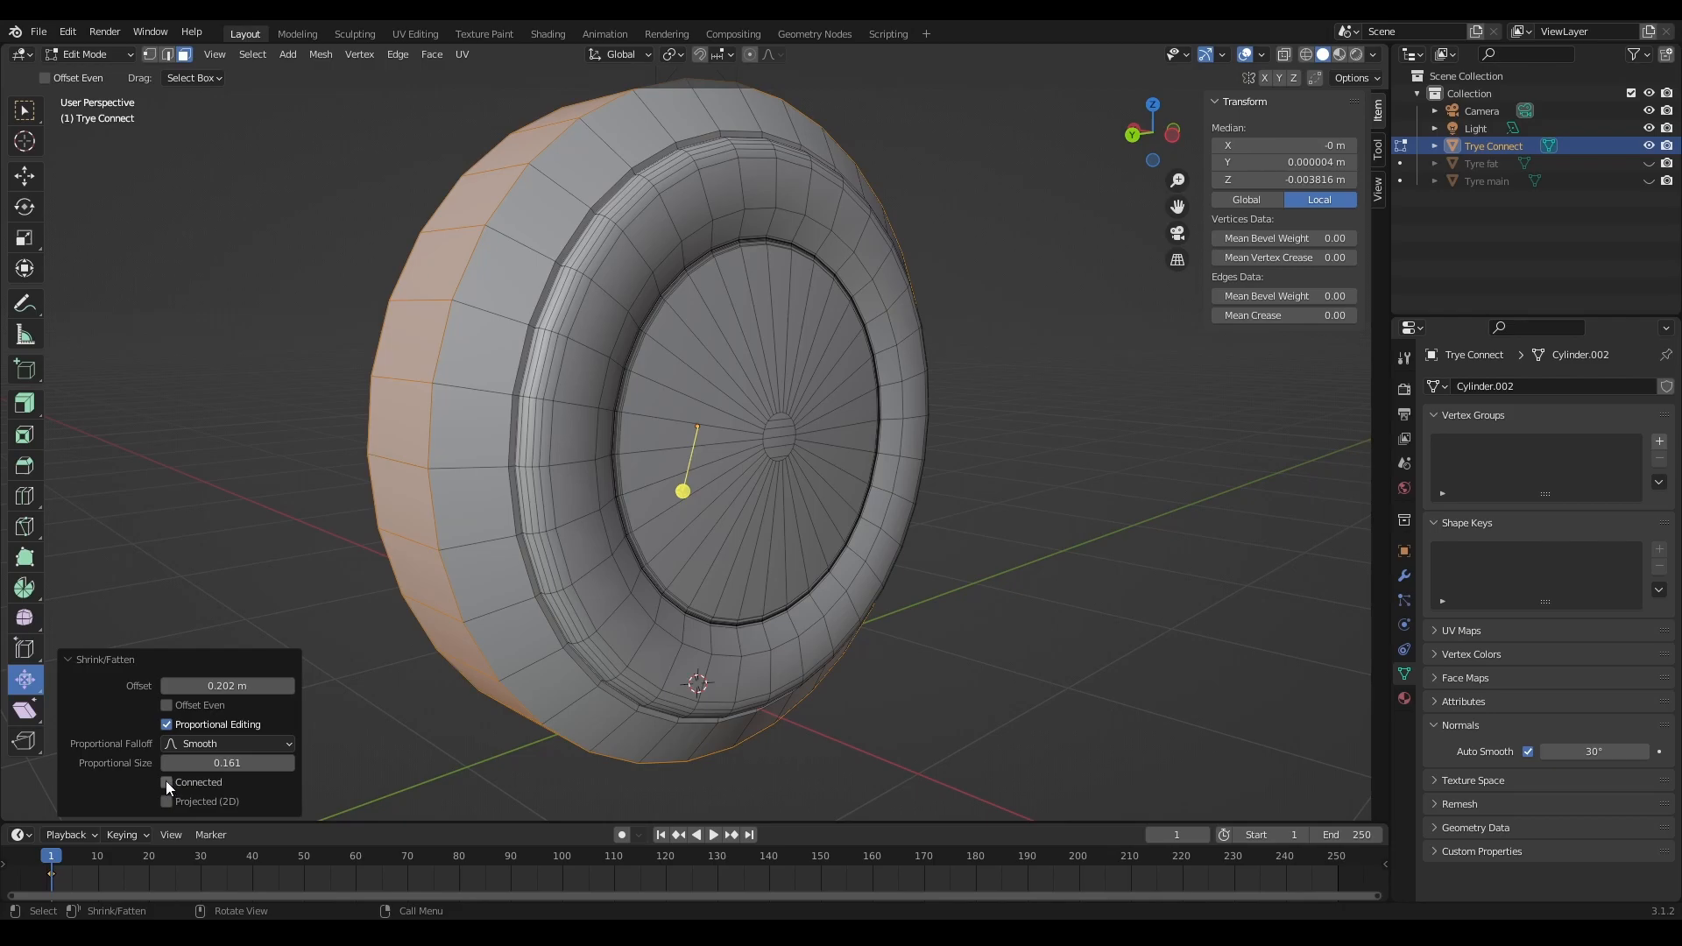
{"action": "left_click", "coordinate": [166, 781]}
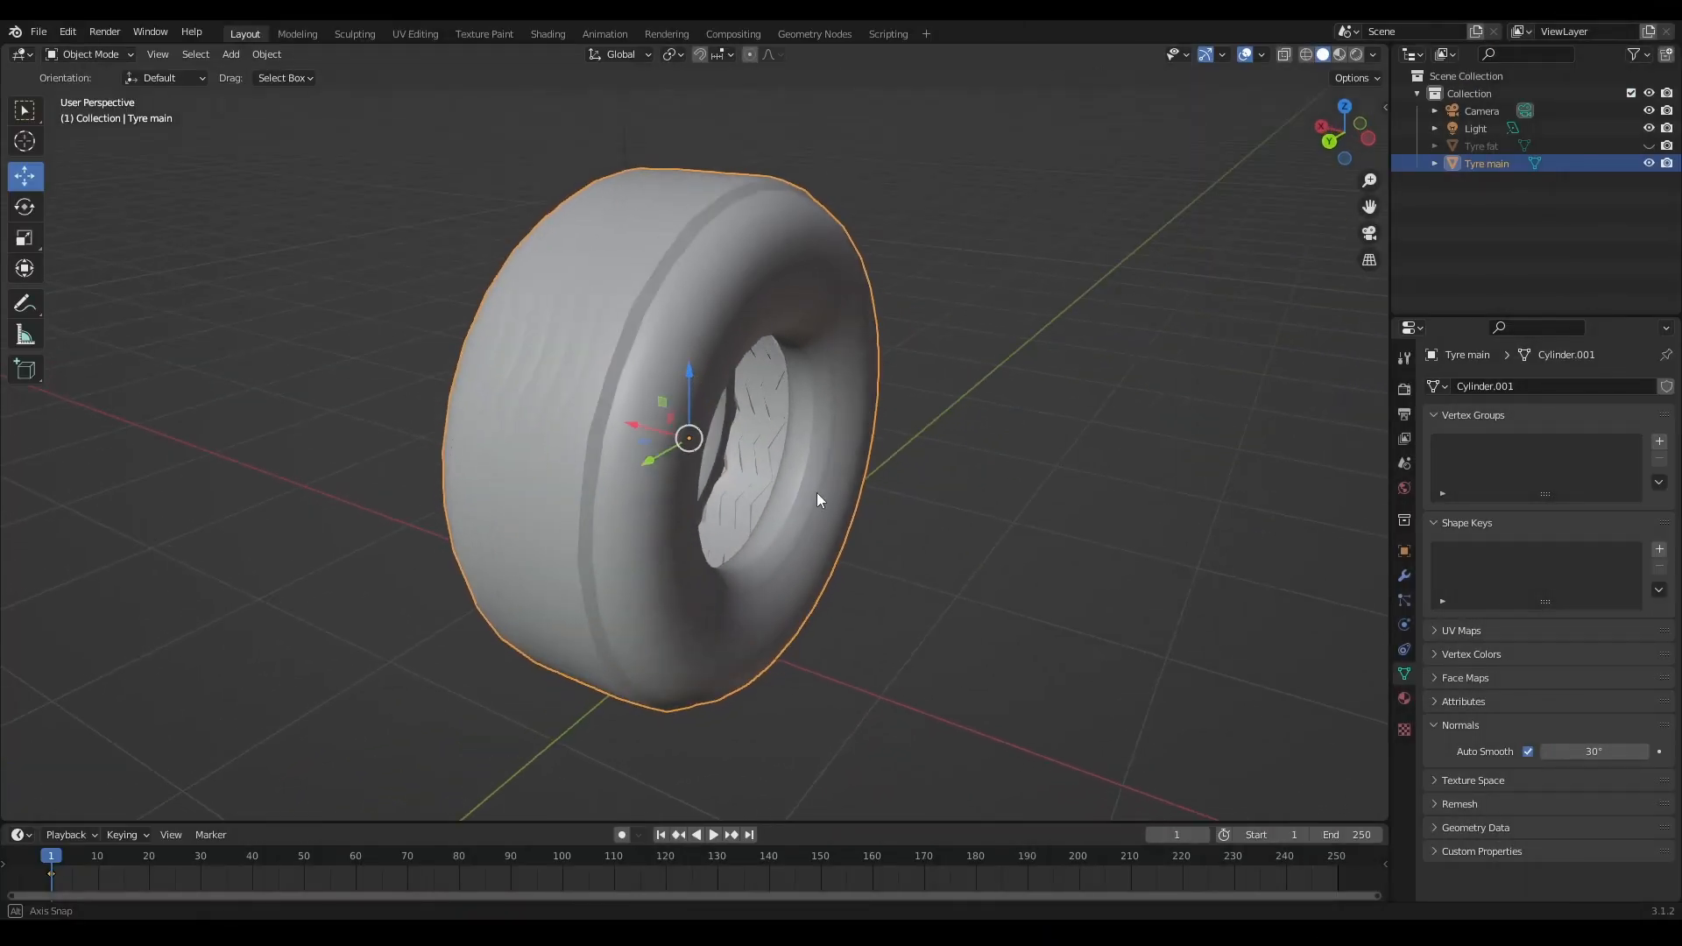
Step: Duplicate Tyre main in place as Tyre main.001 and orbit to view the tread side
{"action": "key", "text": "Tab"}
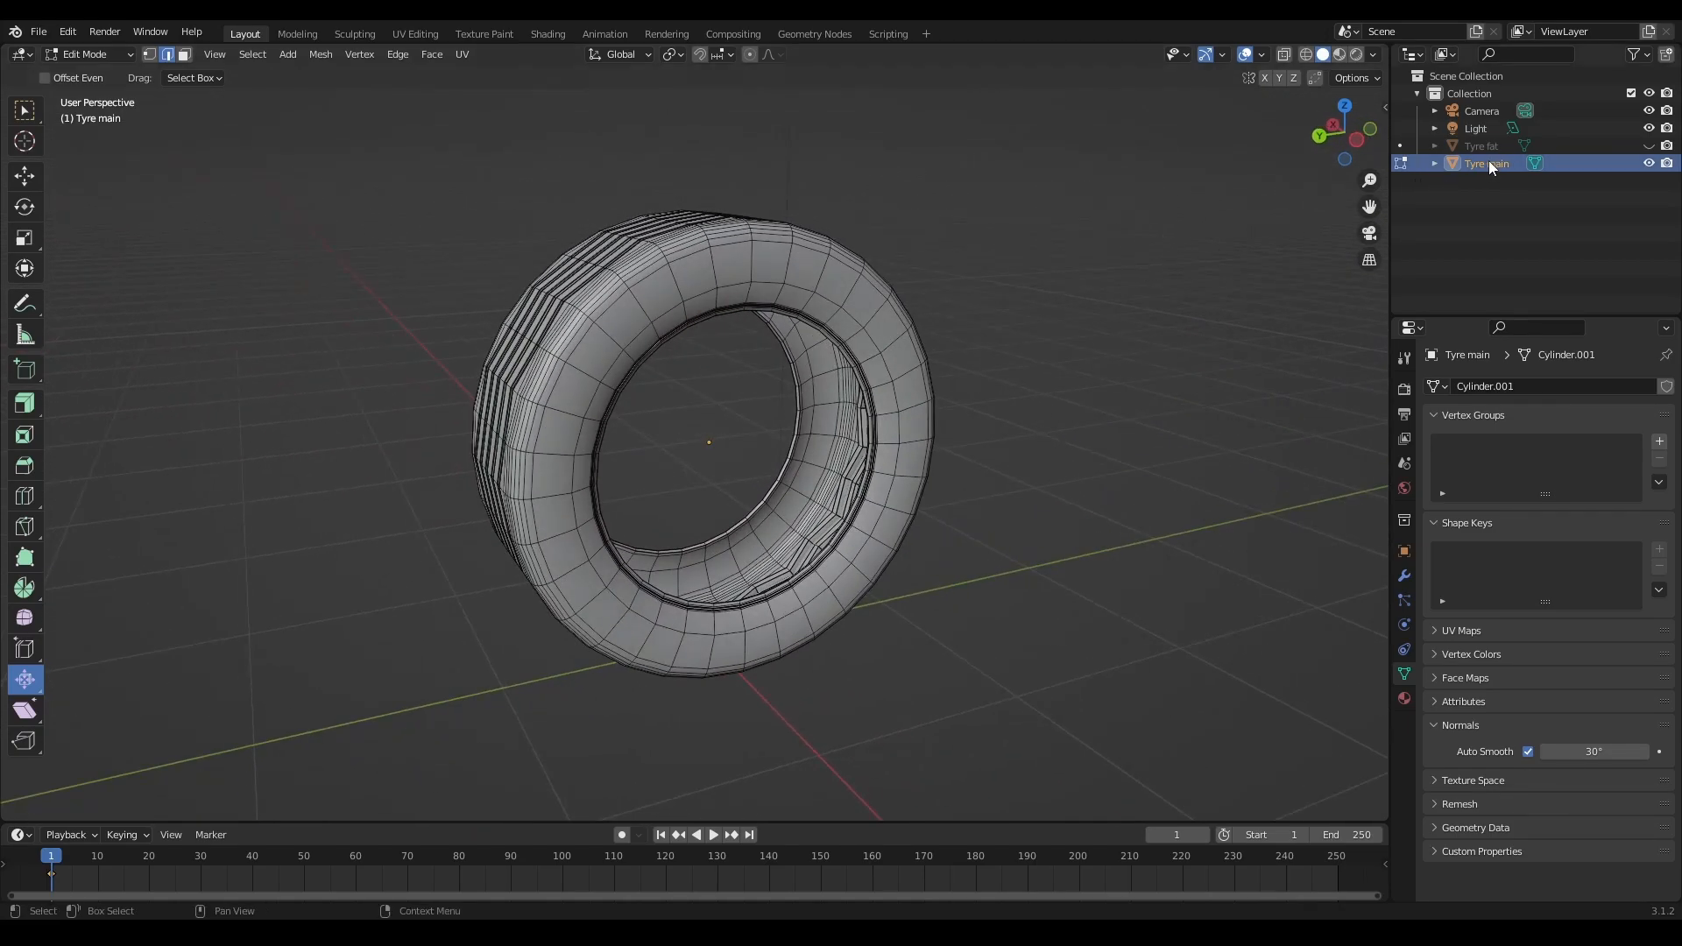
{"action": "right_click", "coordinate": [1487, 163]}
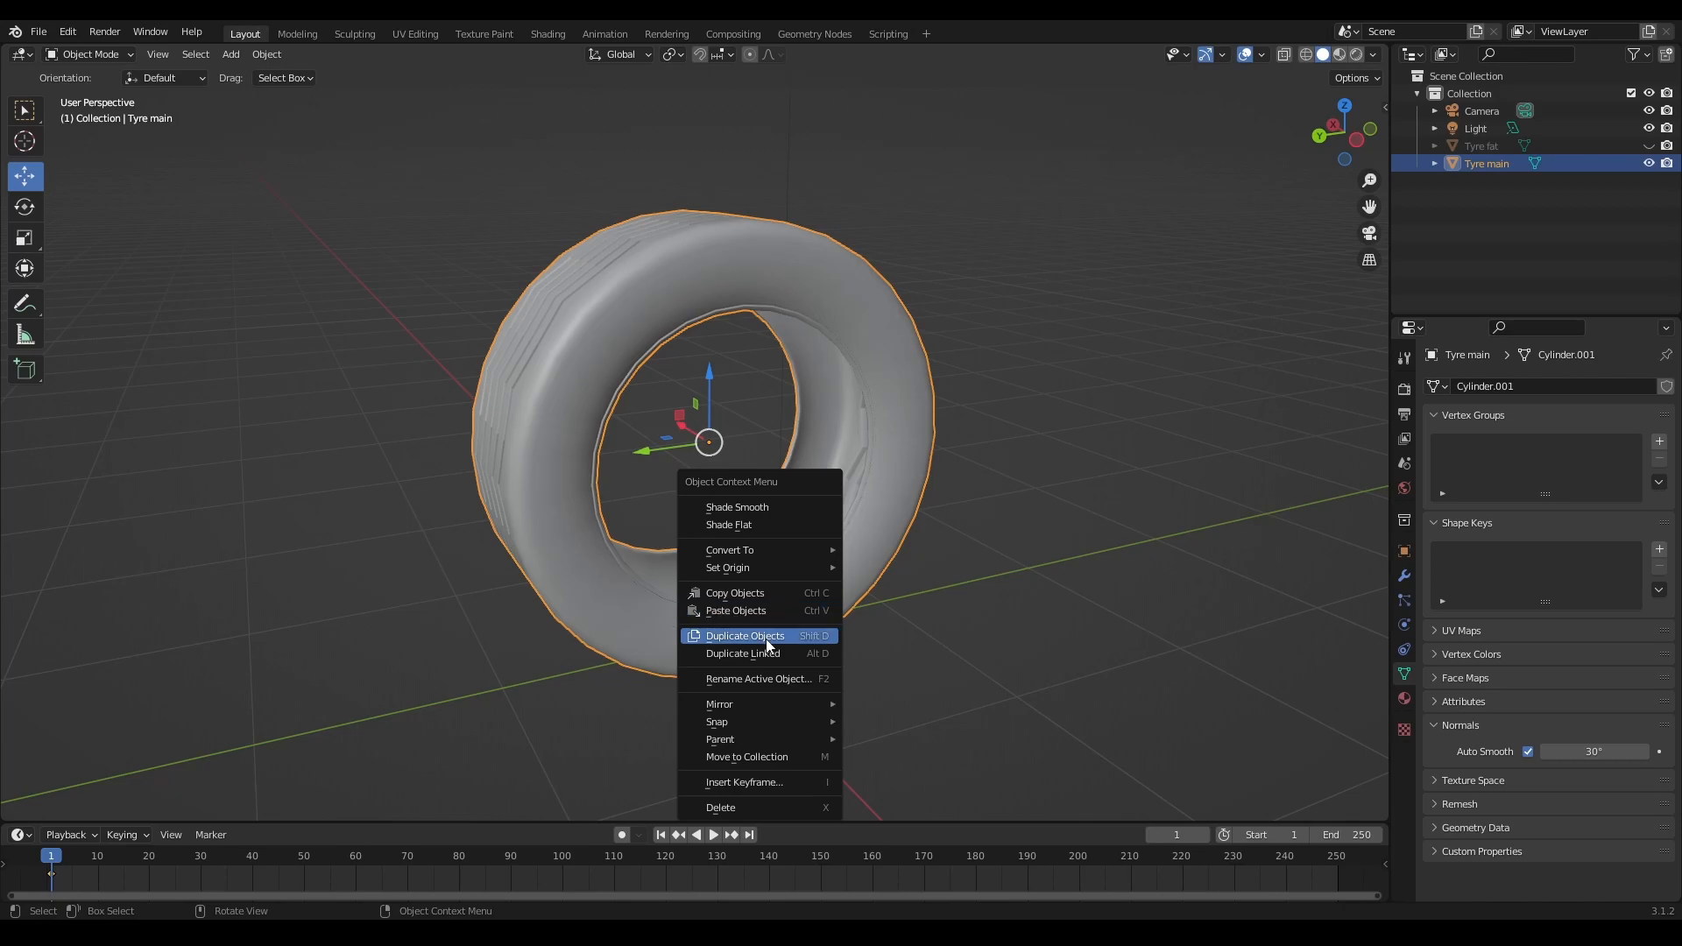
{"action": "left_click", "coordinate": [744, 634]}
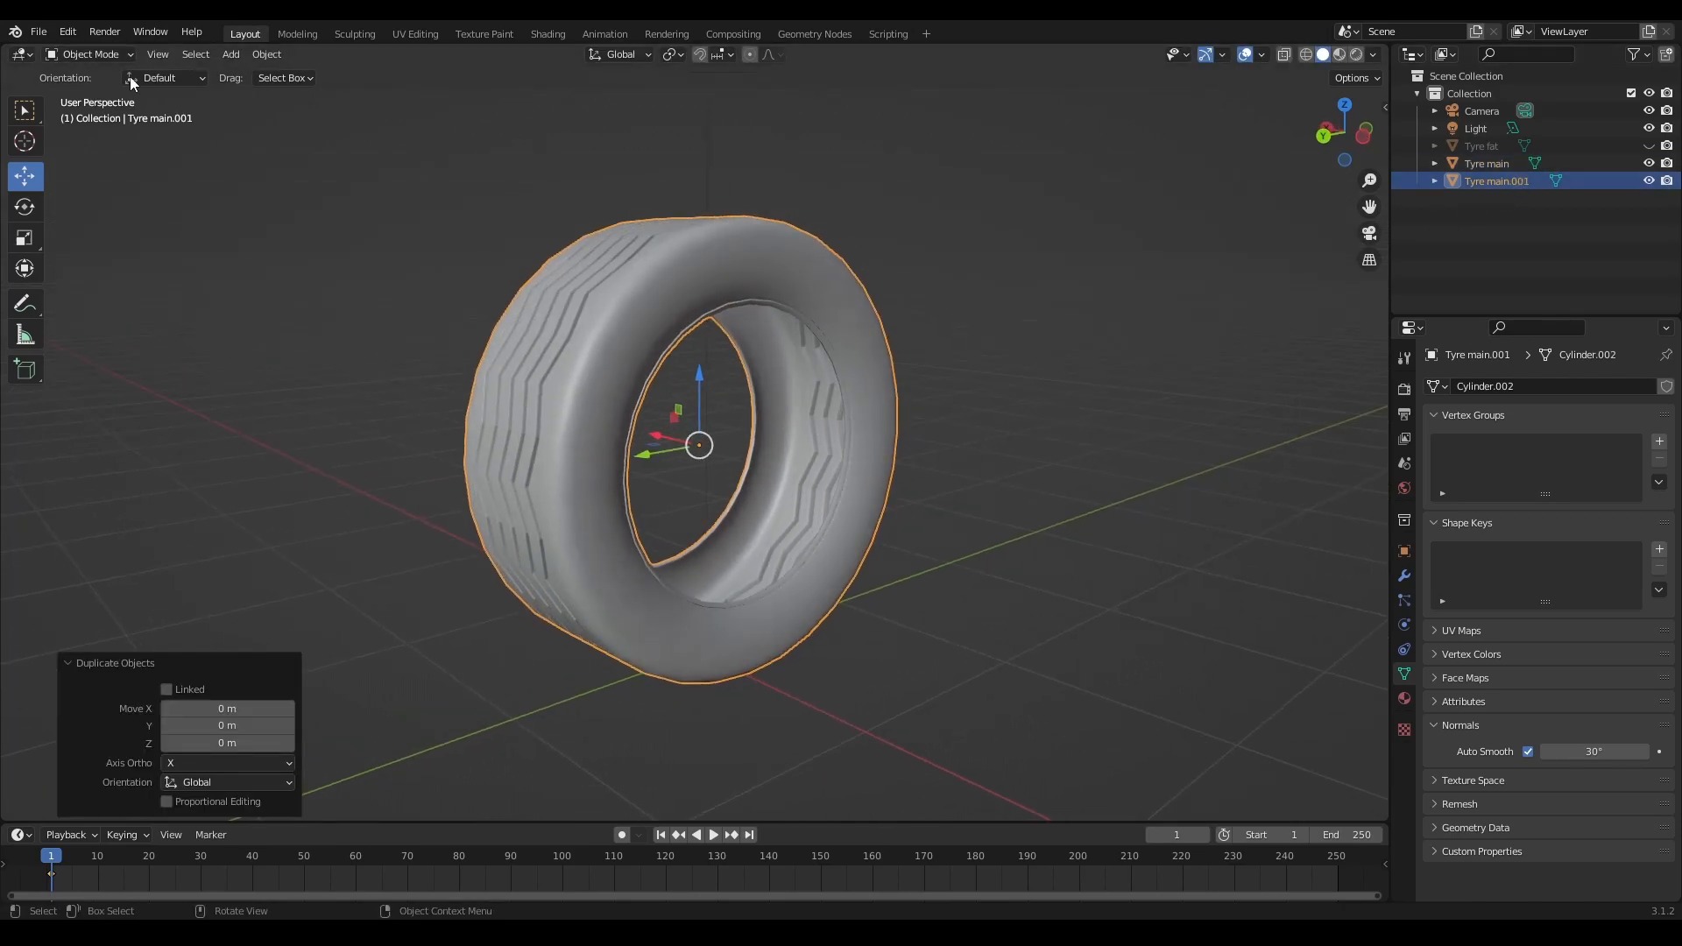
{"action": "key", "text": "Tab"}
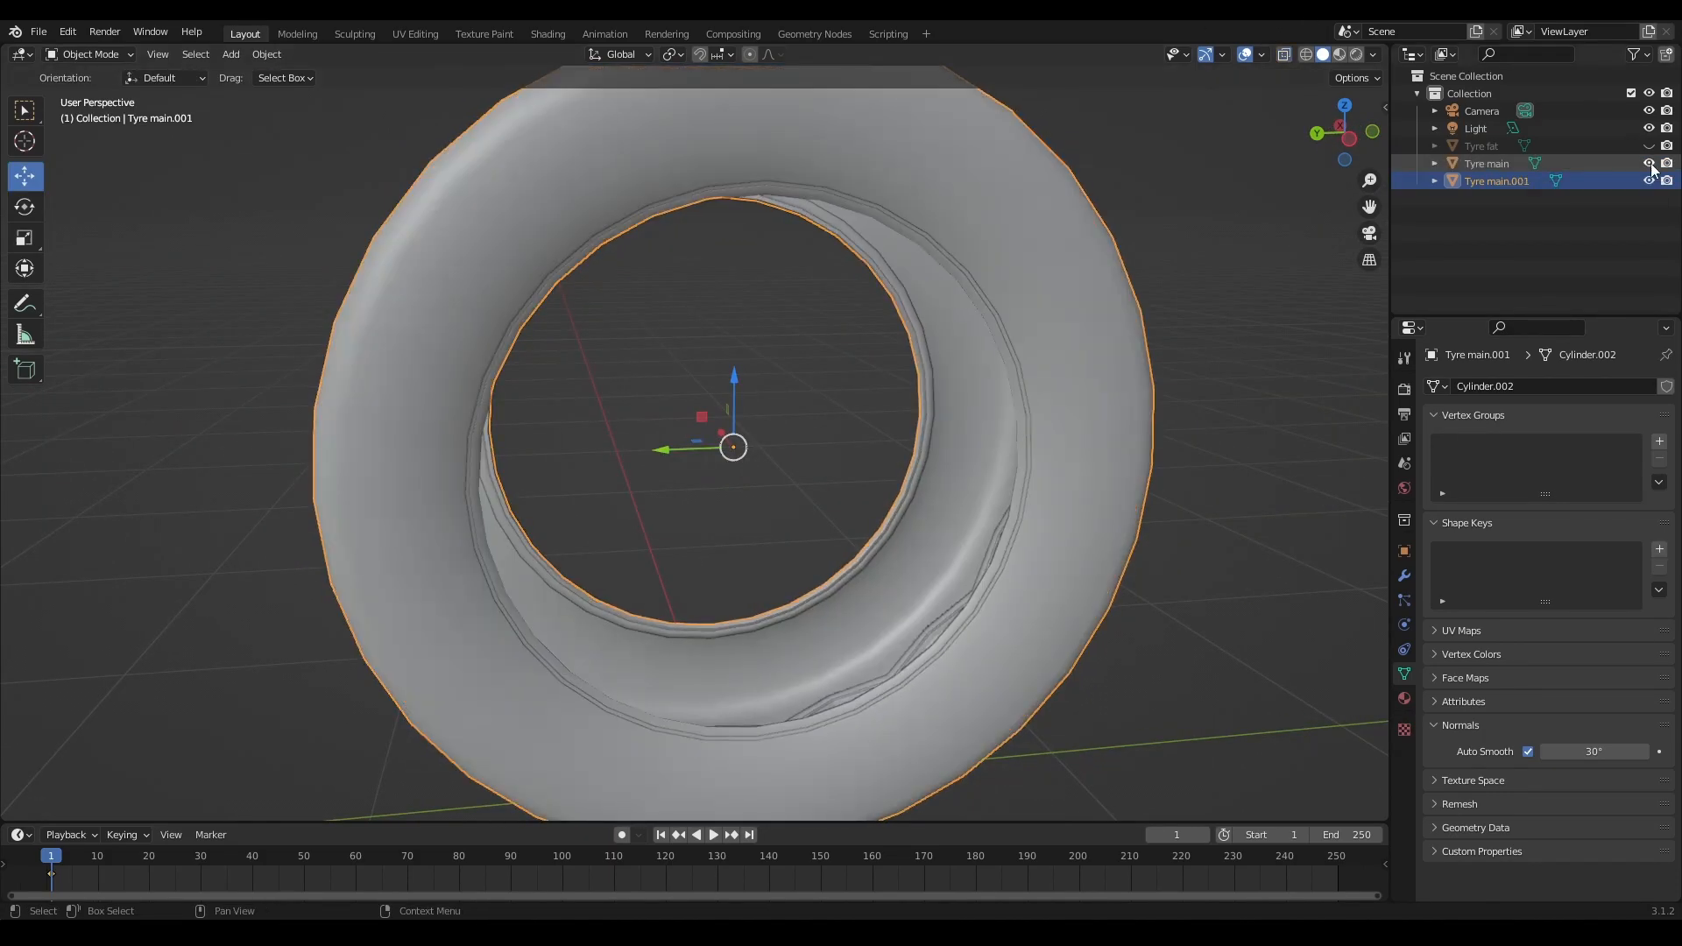
{"action": "left_click_drag", "start_coordinate": [733, 445], "coordinate": [1116, 480]}
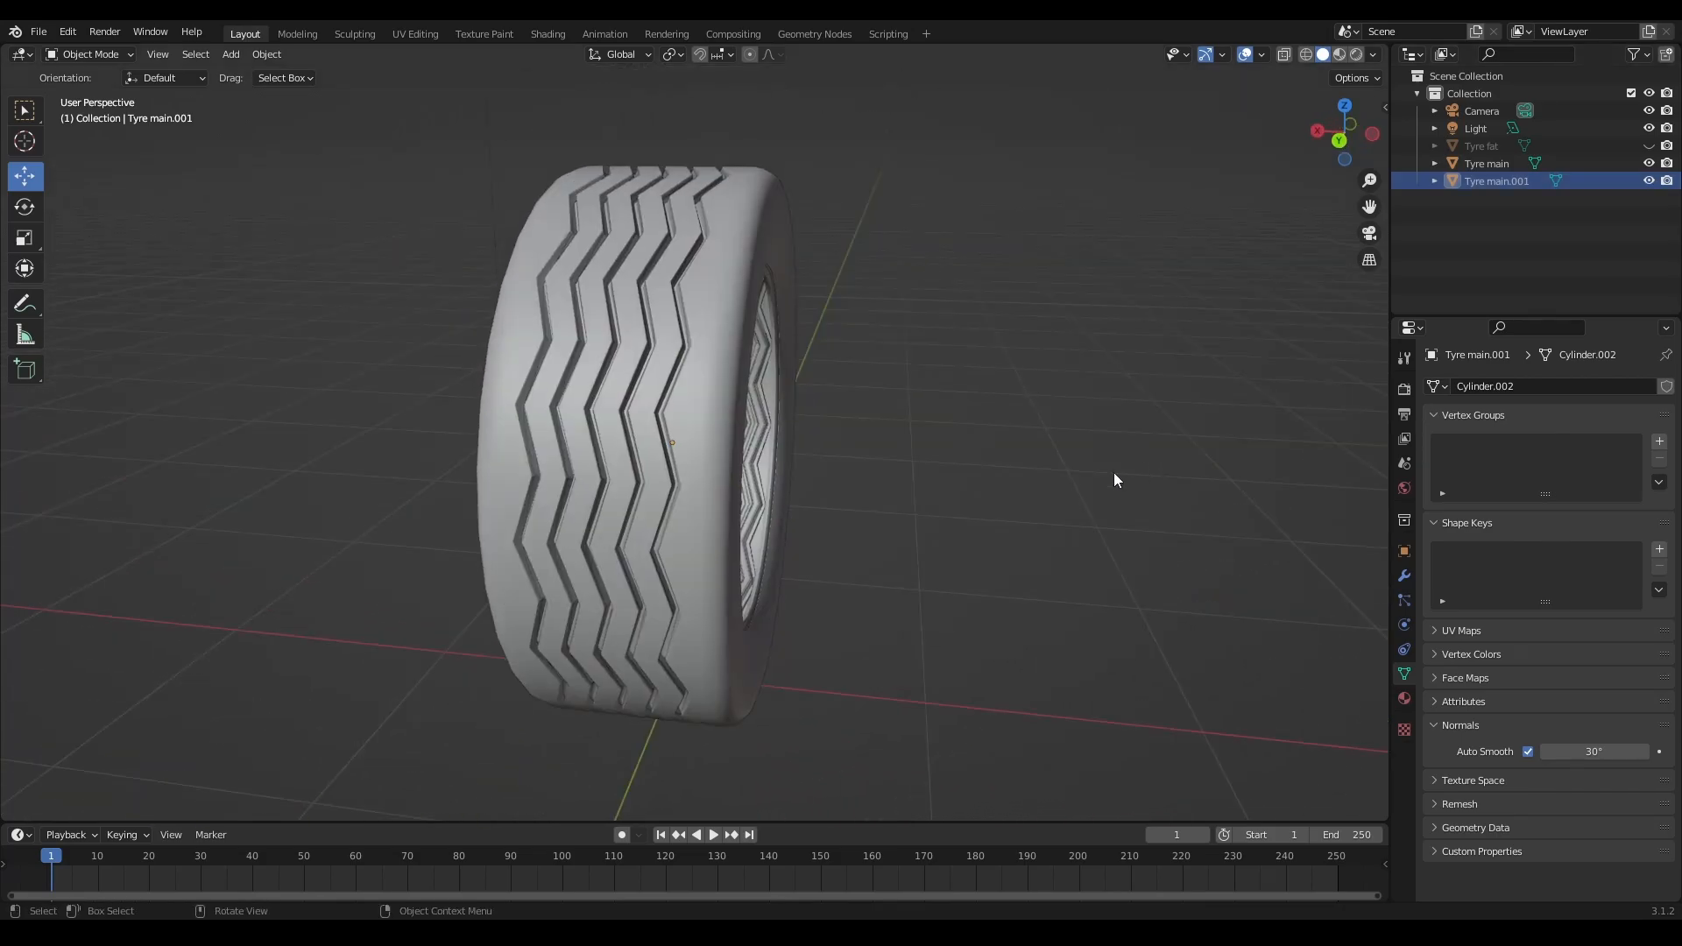